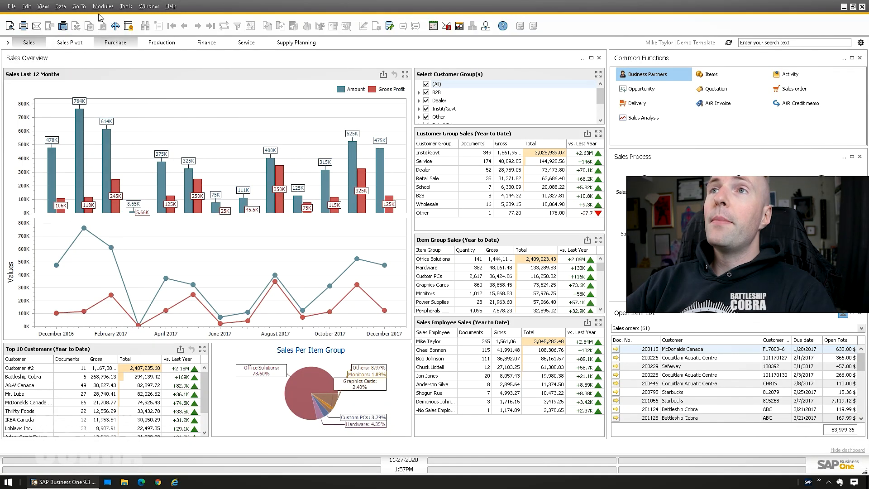
Launch the Payment Wizard from Modules > Banking and enlarge it to fill the window.
{"action": "left_click", "coordinate": [103, 6]}
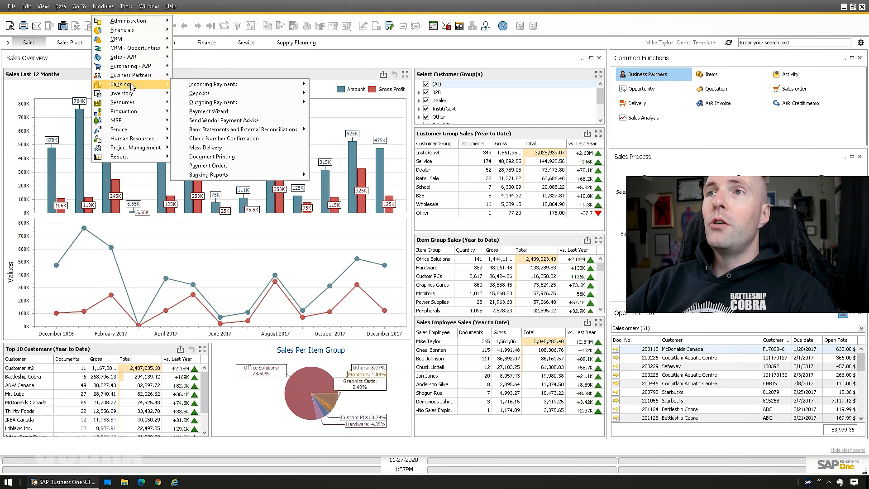
{"action": "left_click", "coordinate": [209, 111]}
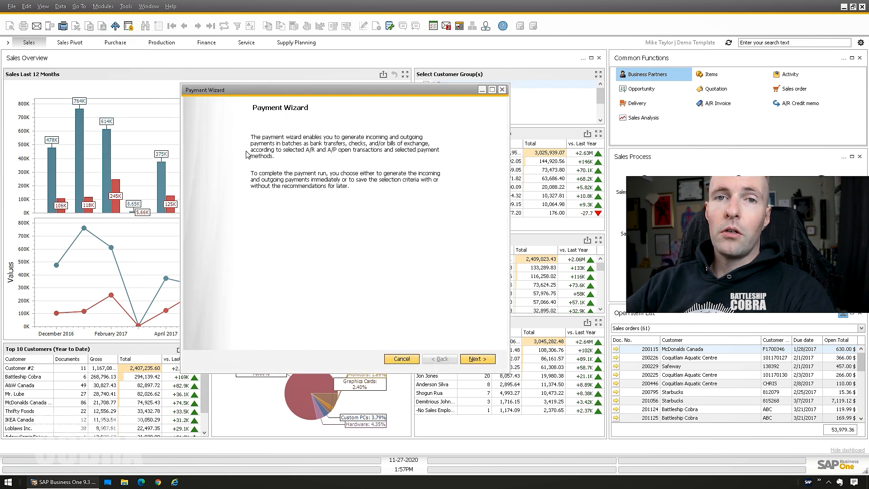
{"action": "left_click", "coordinate": [491, 90]}
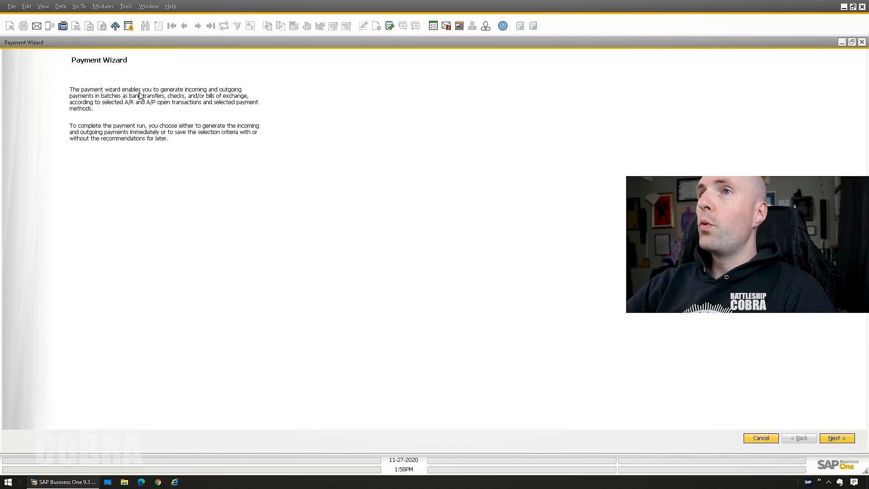
{"action": "left_click", "coordinate": [103, 6]}
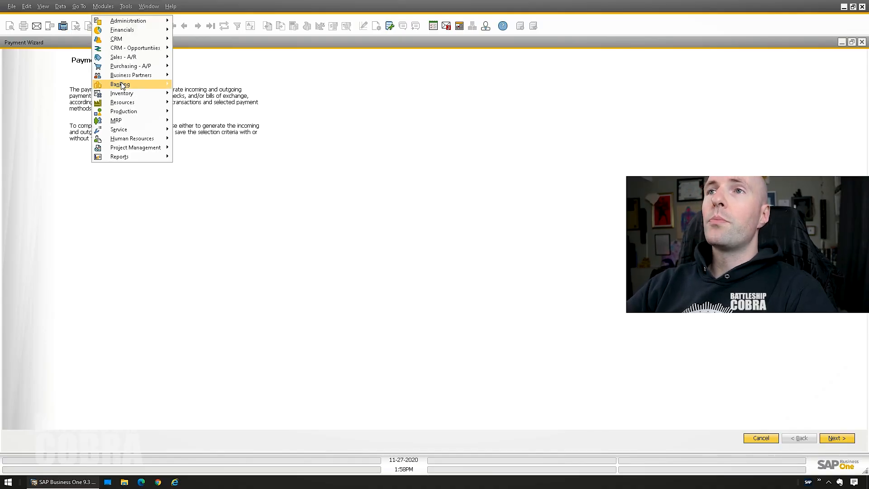
{"action": "left_click", "coordinate": [609, 347]}
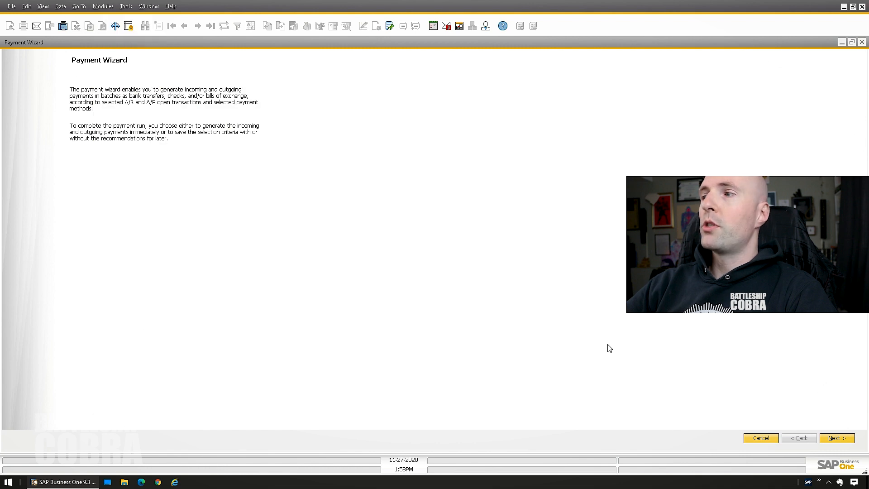
Start a new outgoing bank-transfer payment run and advance to business partner selection.
{"action": "left_click", "coordinate": [836, 438]}
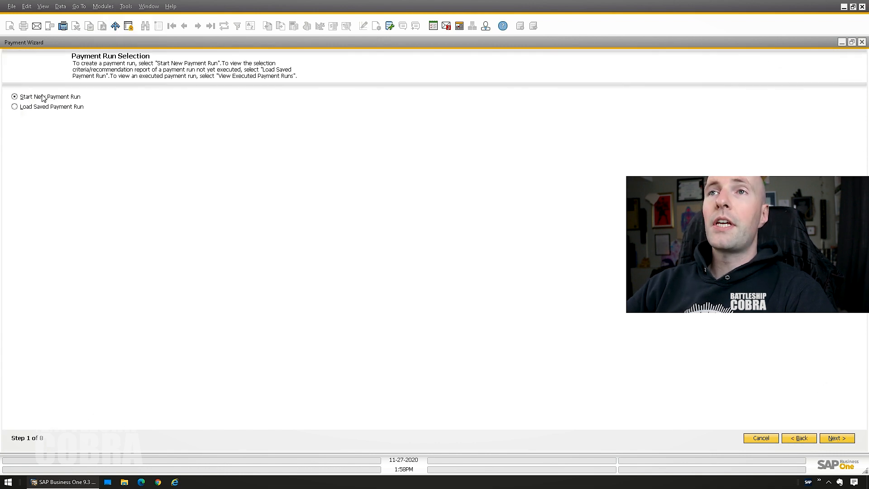
{"action": "left_click", "coordinate": [836, 438]}
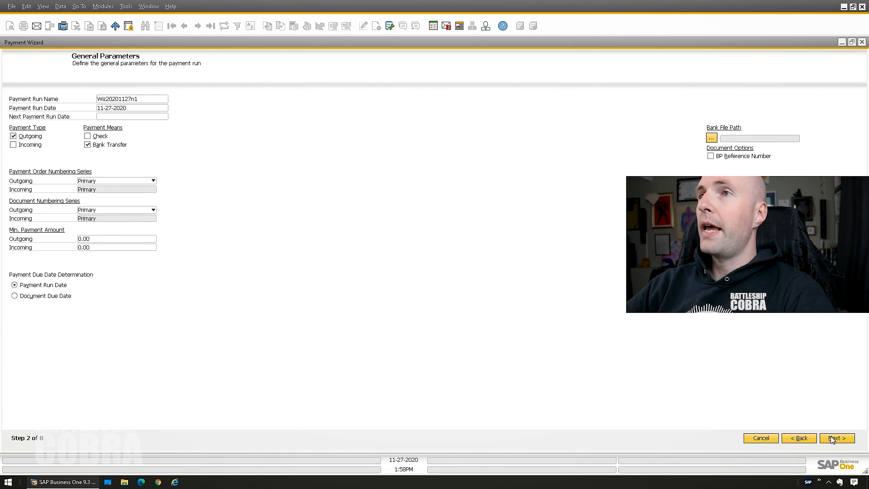
{"action": "triple_click", "coordinate": [132, 99]}
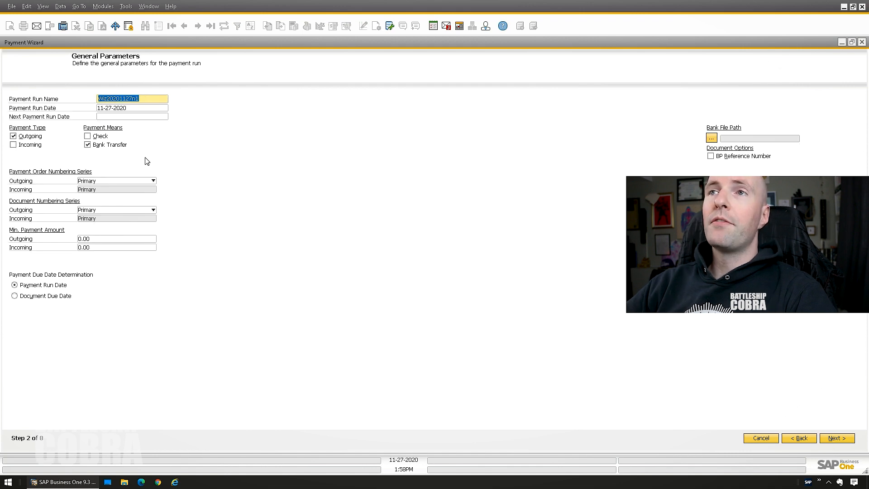
{"action": "left_click", "coordinate": [132, 108]}
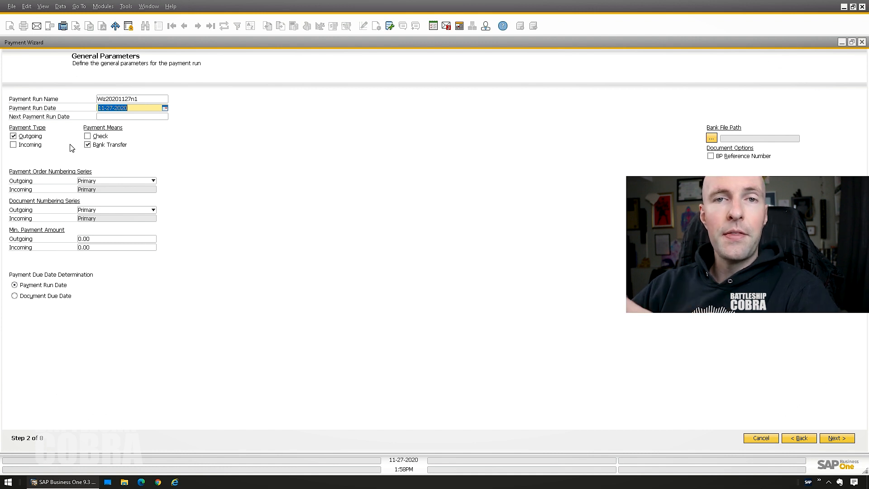
{"action": "mouse_move", "coordinate": [180, 177]}
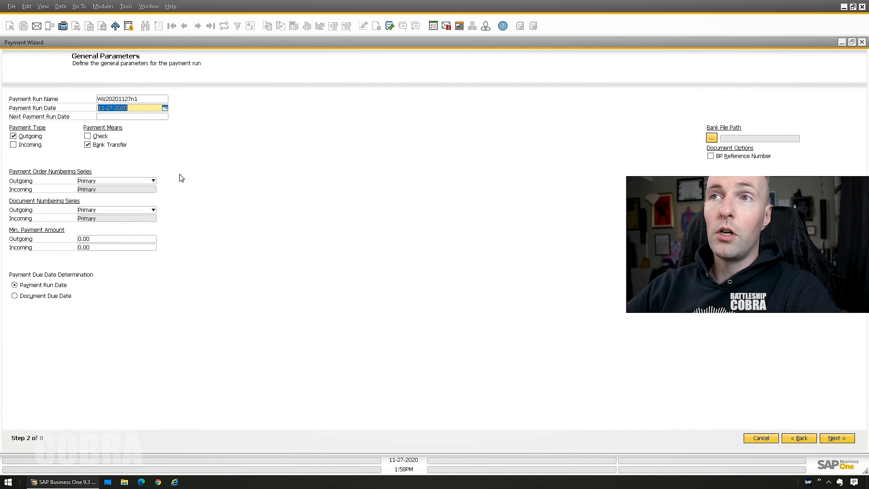
{"action": "left_click", "coordinate": [836, 438]}
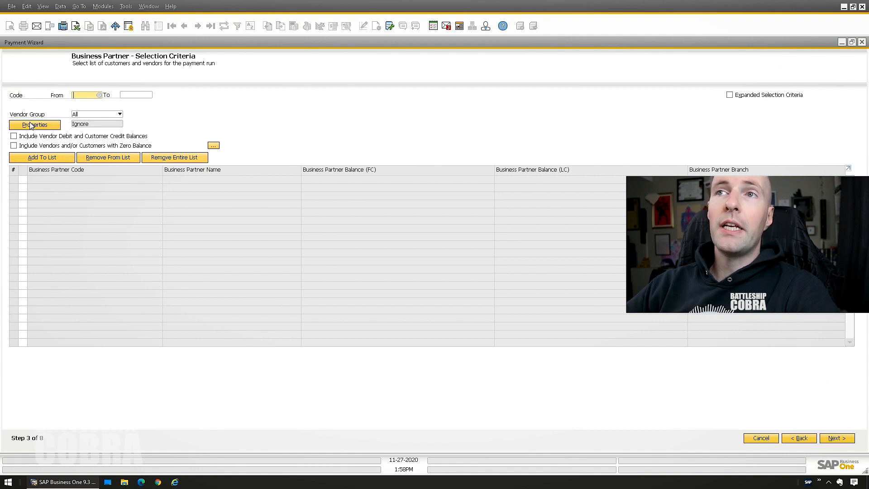
{"action": "mouse_move", "coordinate": [110, 98]}
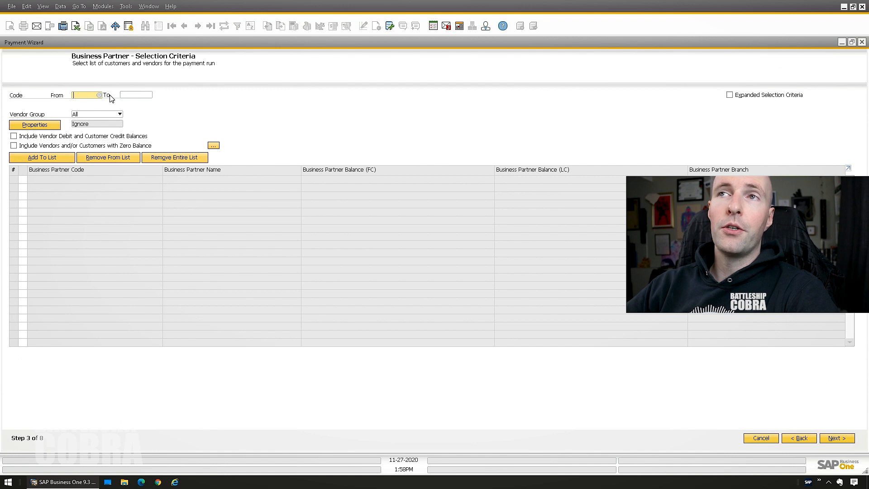
Filter by business partner Properties and add vendors V001002, V001234 and V001338 to the list.
{"action": "left_click", "coordinate": [35, 124]}
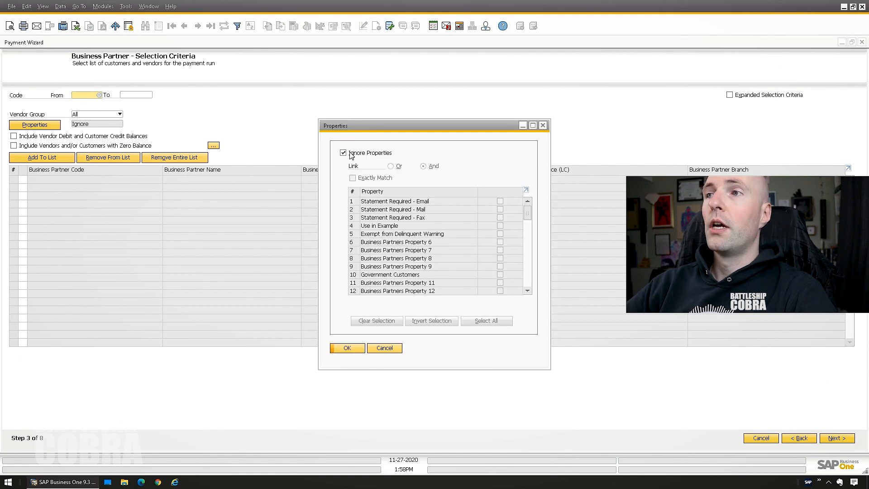
{"action": "left_click", "coordinate": [347, 347]}
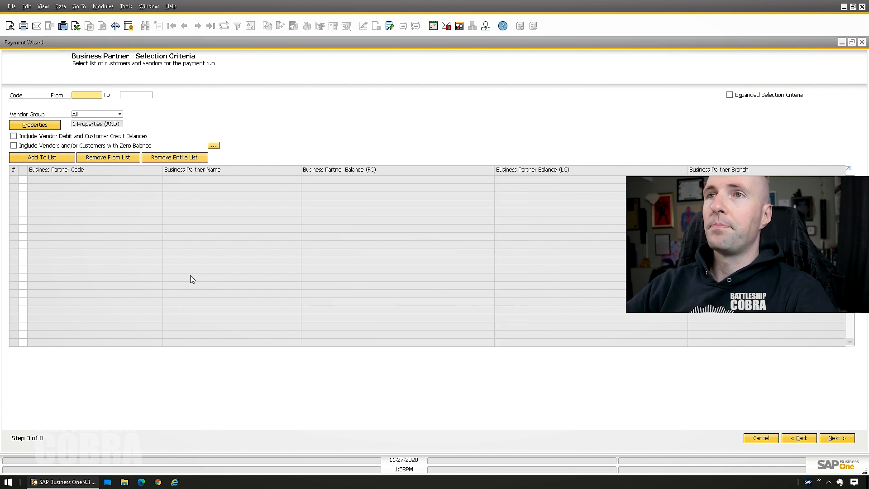
{"action": "left_click", "coordinate": [41, 157]}
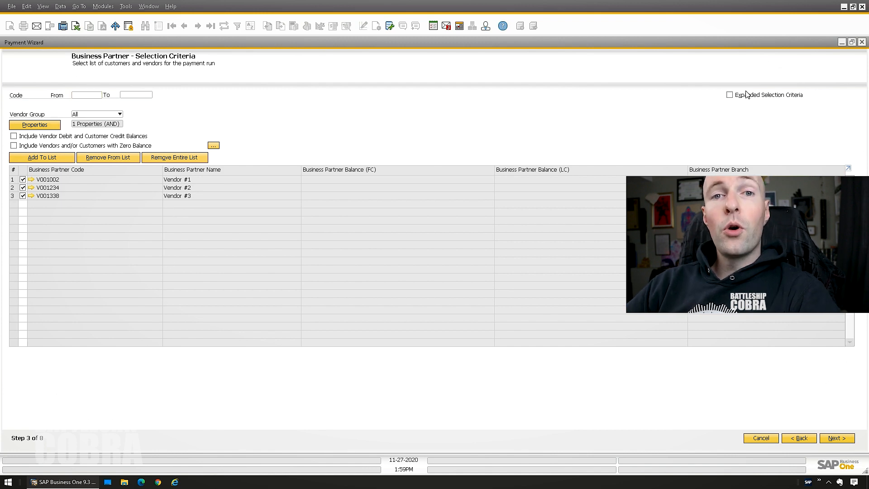
Review the Expanded Selection Criteria fields, hide them again and advance to document parameters.
{"action": "left_click", "coordinate": [730, 95]}
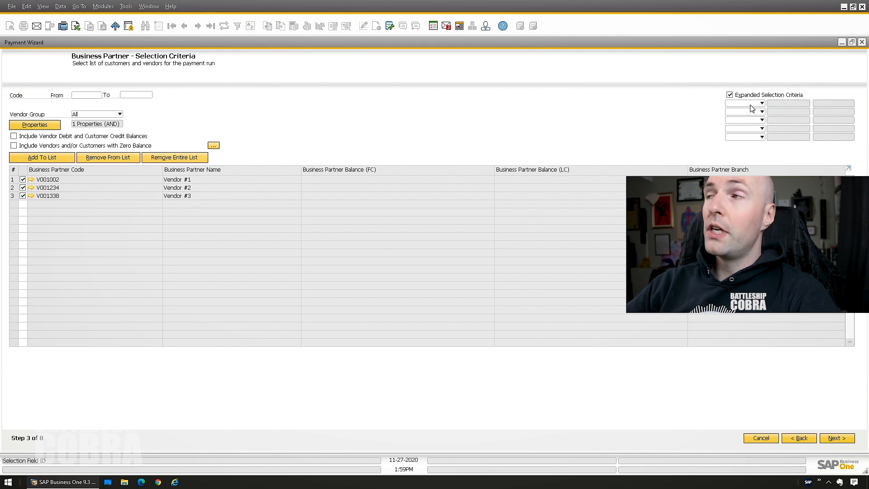
{"action": "left_click", "coordinate": [760, 103]}
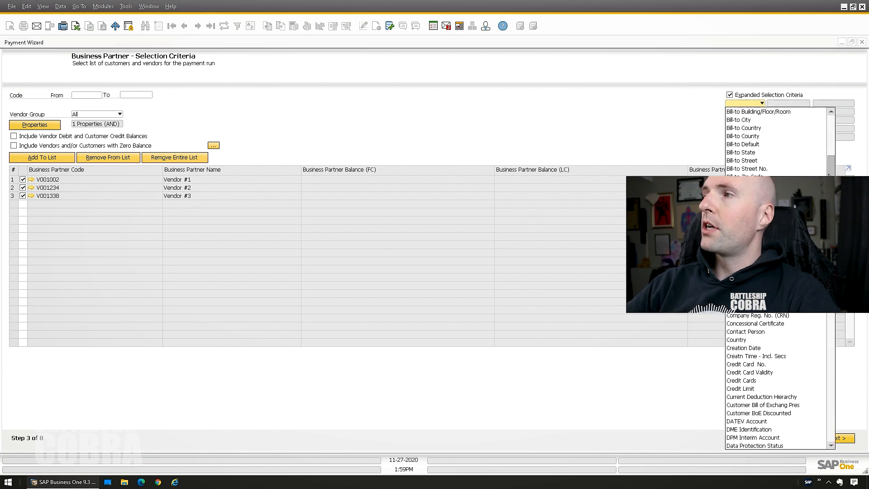
{"action": "scroll", "scroll_direction": "down", "scroll_amount": 3}
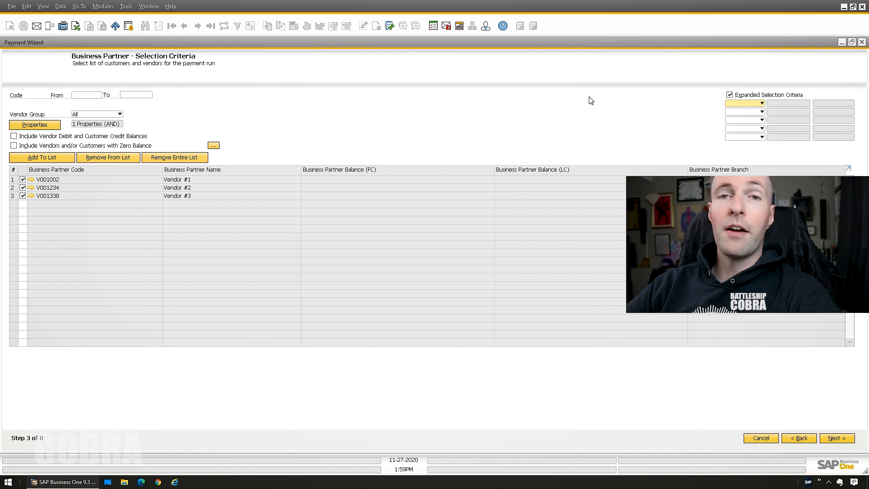
{"action": "left_click", "coordinate": [731, 94]}
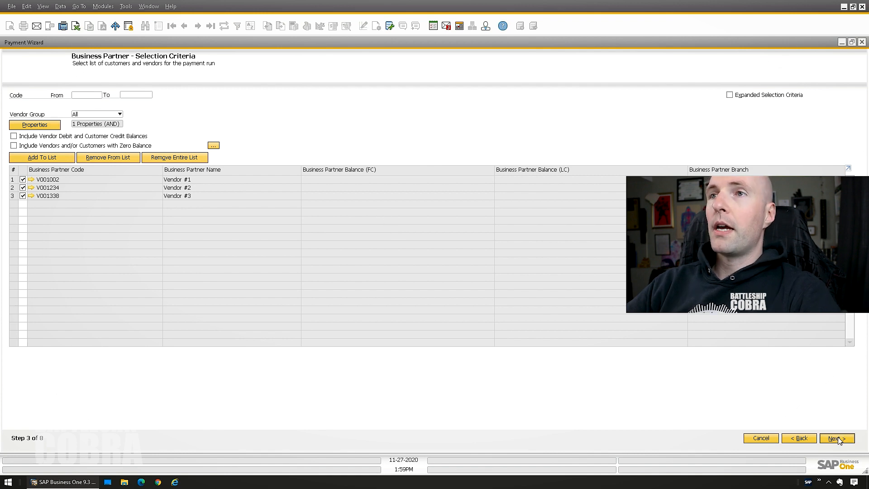
{"action": "left_click", "coordinate": [836, 439]}
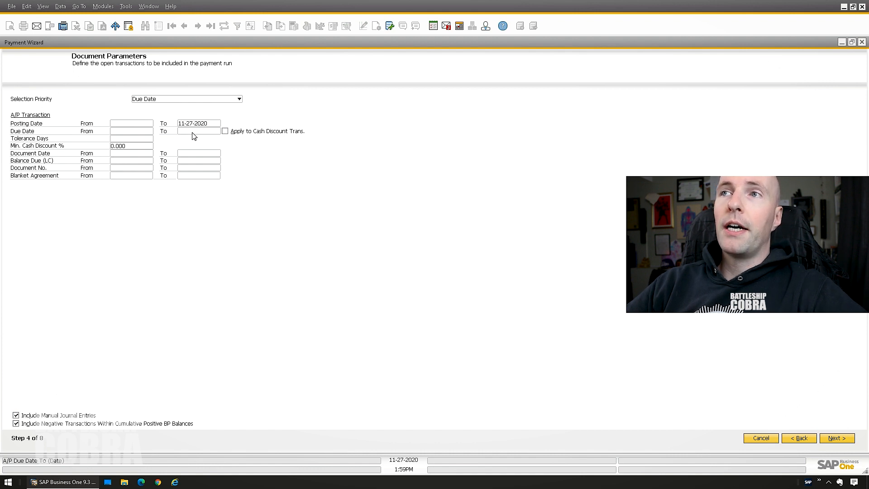
Limit A/P transactions to Due Date To 11-27-2020 and advance to payment method selection.
{"action": "left_click", "coordinate": [198, 131]}
{"action": "type", "text": "11-27-2020"}
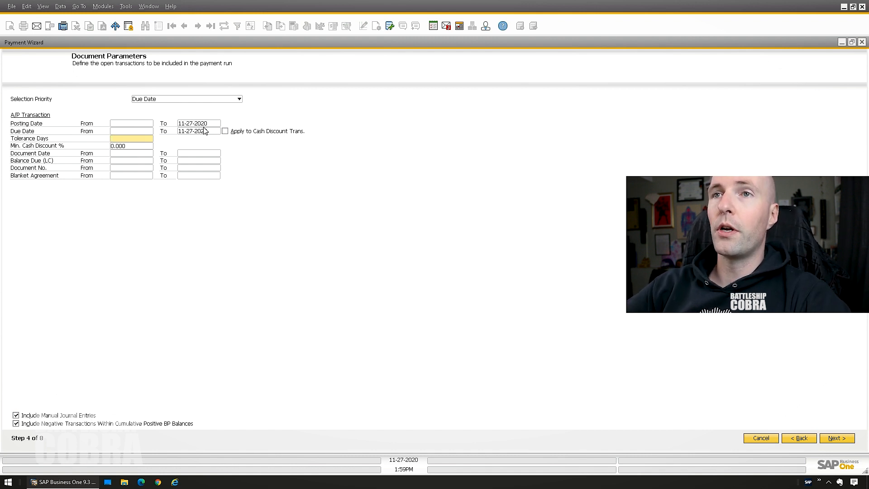
{"action": "left_click", "coordinate": [836, 439]}
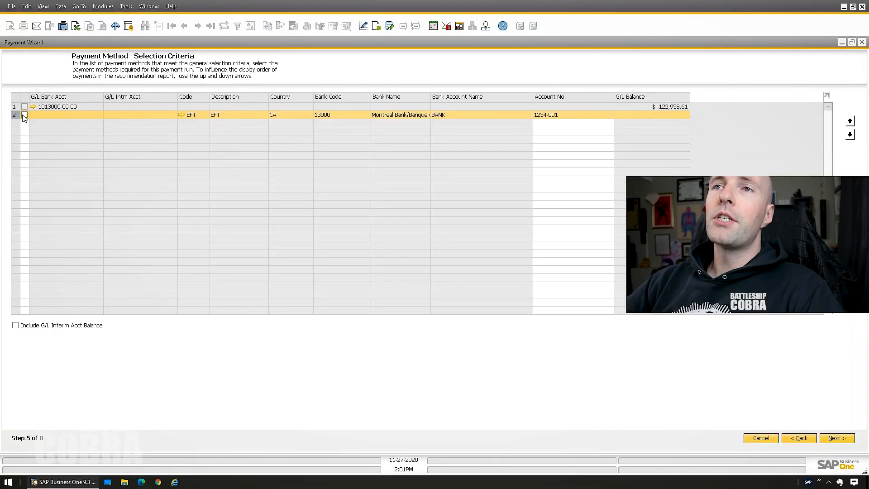
Include the EFT payment method for account 1234-001 and advance to the recommendation report.
{"action": "left_click", "coordinate": [24, 115]}
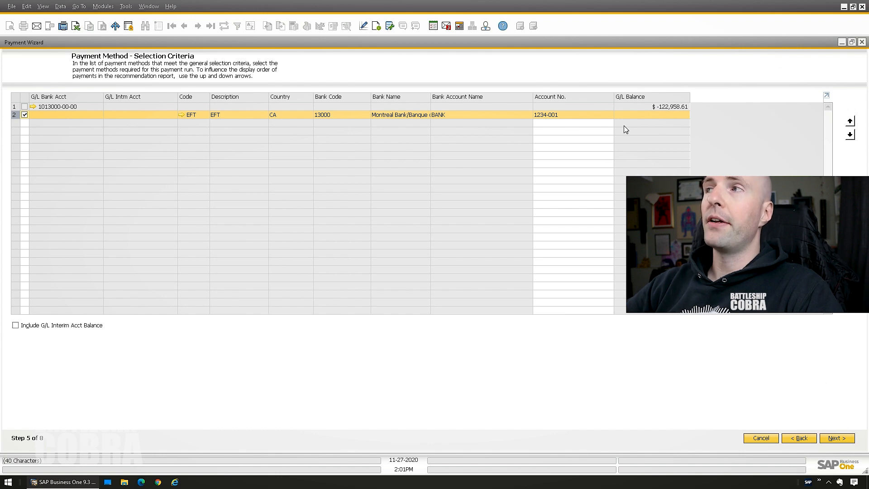
{"action": "mouse_move", "coordinate": [676, 111]}
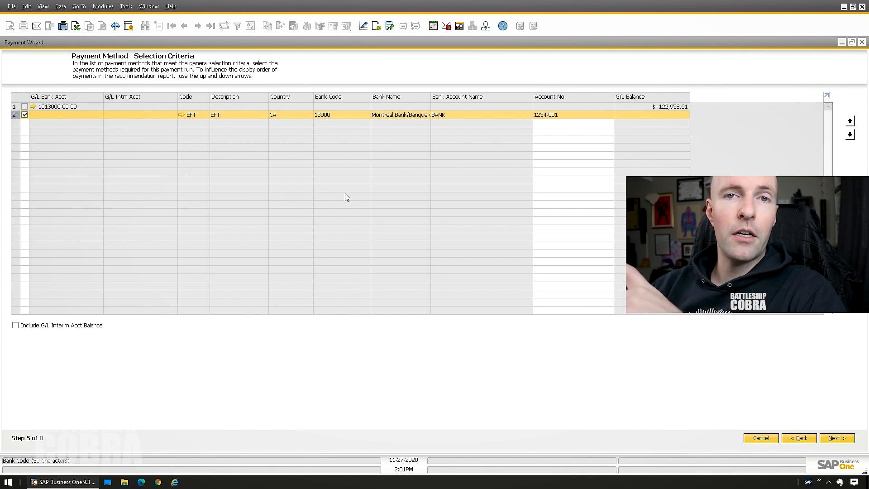
{"action": "left_click", "coordinate": [837, 438]}
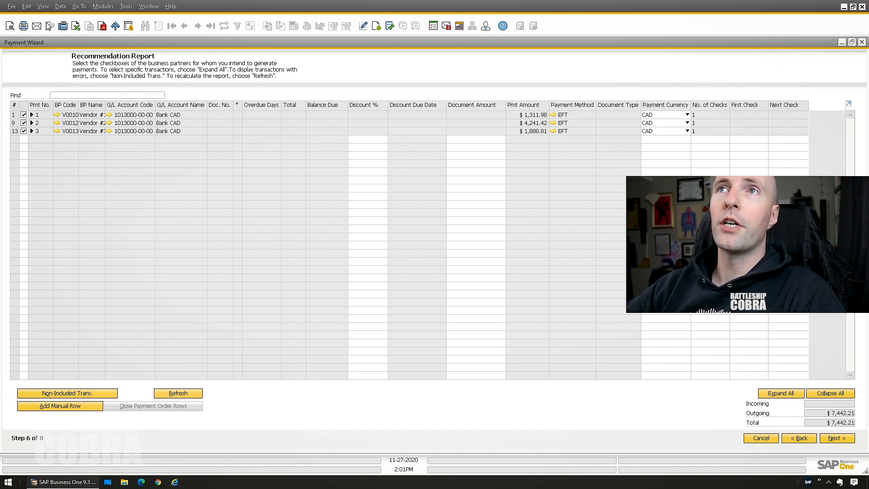
Fit the report columns to their contents and expand all vendors to list their documents.
{"action": "left_click", "coordinate": [43, 7]}
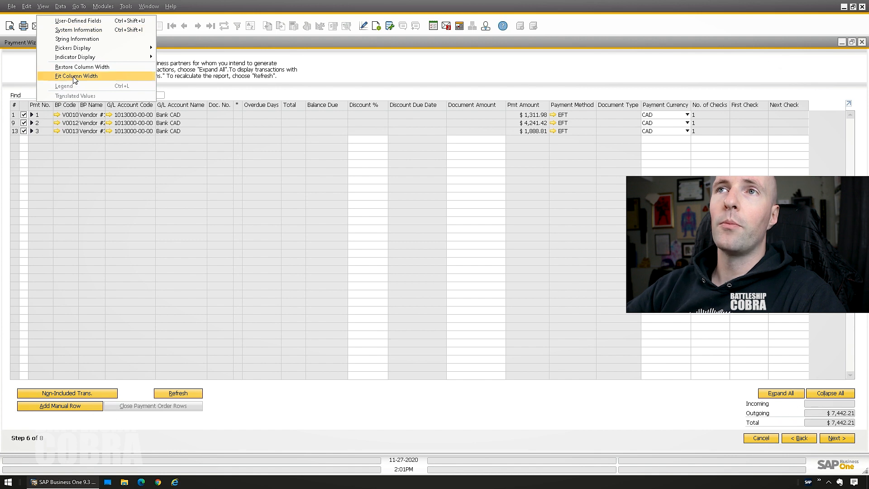
{"action": "left_click", "coordinate": [76, 76]}
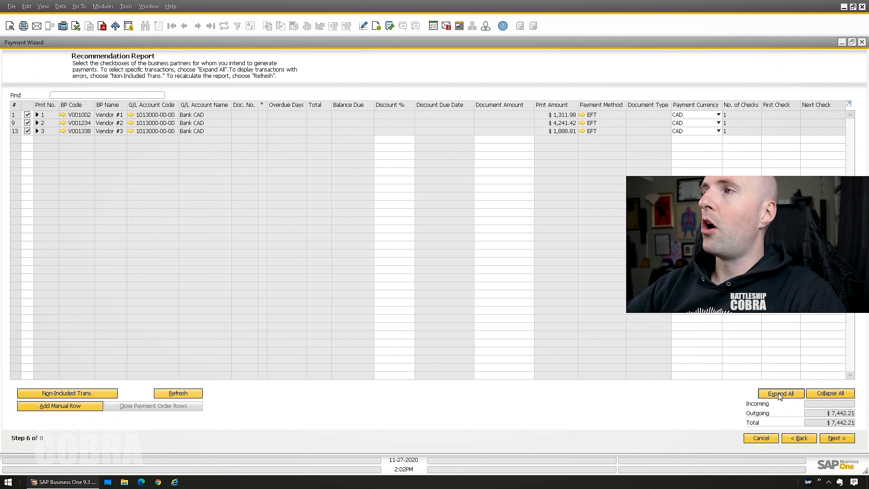
{"action": "left_click", "coordinate": [780, 393]}
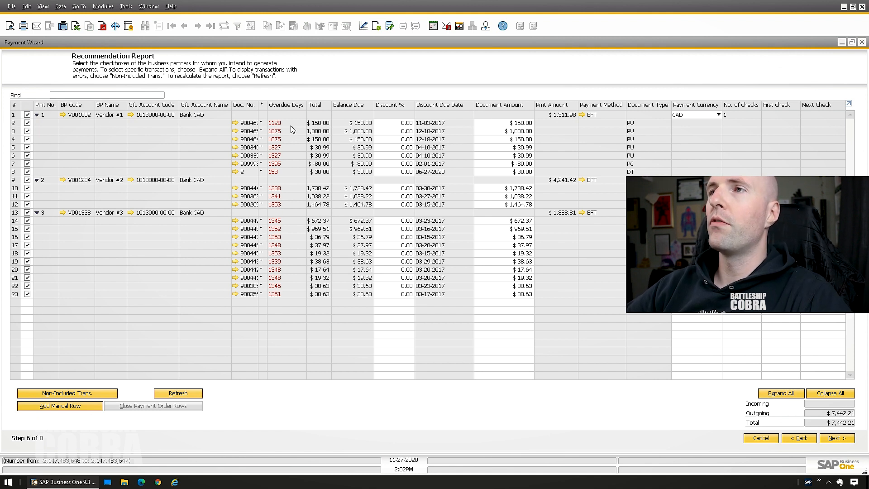
{"action": "mouse_move", "coordinate": [293, 303]}
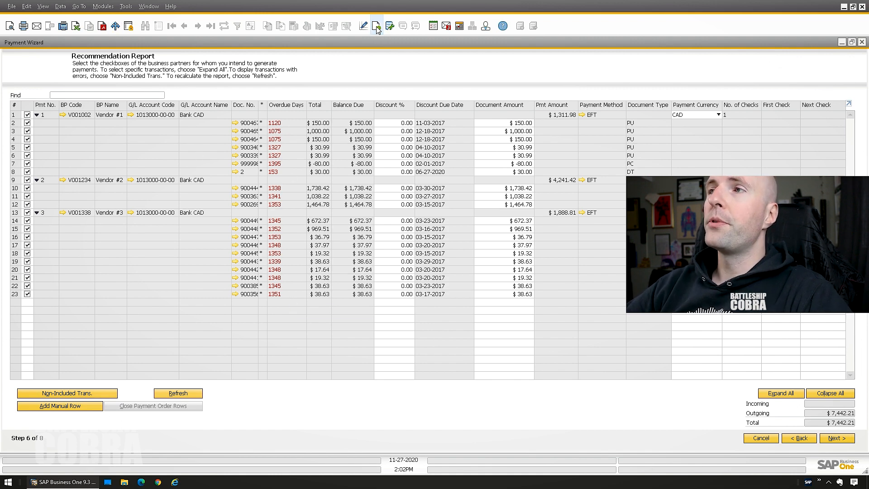
Rearrange the report columns in Form Settings so Payment Currency sits after Next Check.
{"action": "left_click", "coordinate": [377, 25]}
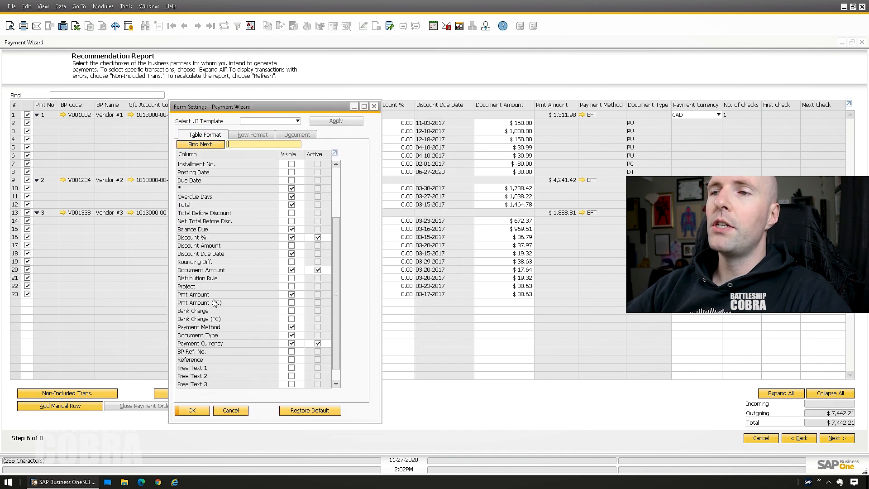
{"action": "scroll", "scroll_direction": "down", "scroll_amount": 3}
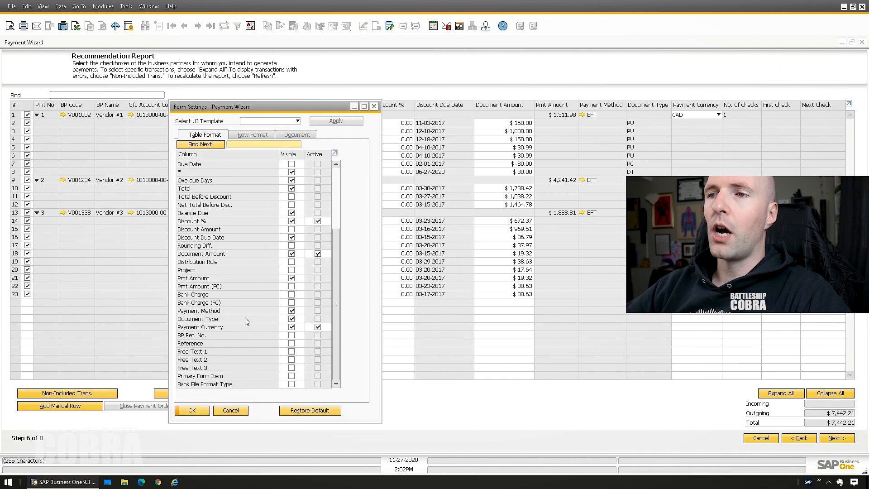
{"action": "mouse_move", "coordinate": [235, 332]}
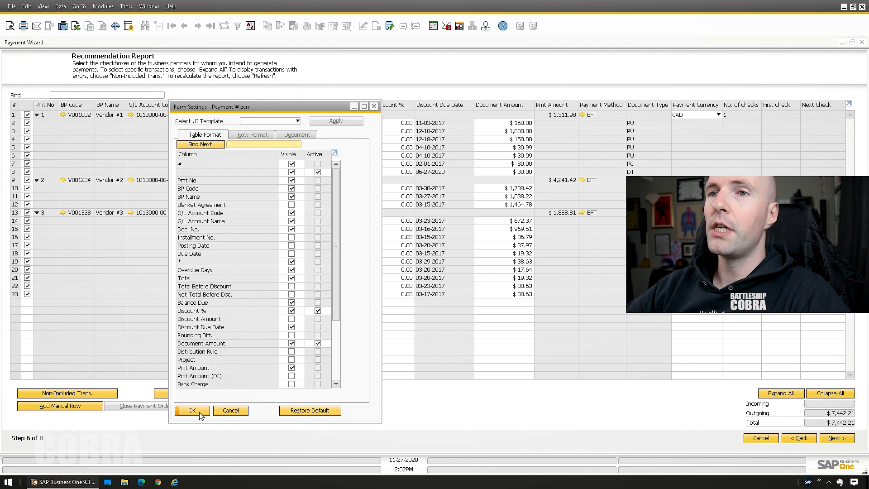
{"action": "left_click", "coordinate": [192, 410]}
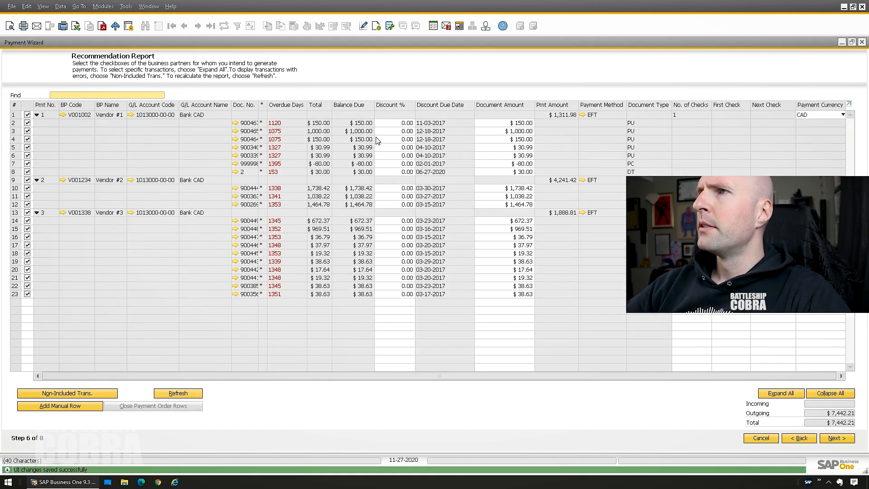
Deselect and reselect all three vendor payments, keeping the $7,442.21 outgoing total.
{"action": "left_click", "coordinate": [397, 122]}
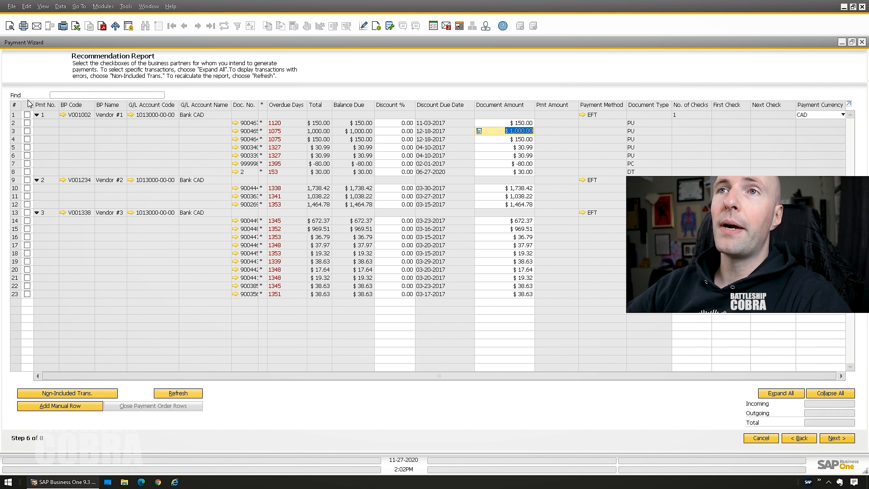
{"action": "left_click", "coordinate": [28, 114]}
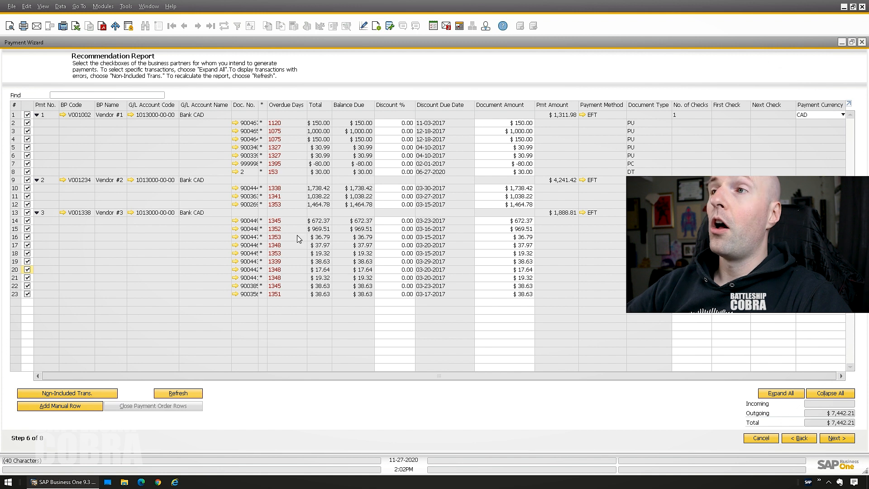
{"action": "mouse_move", "coordinate": [566, 216]}
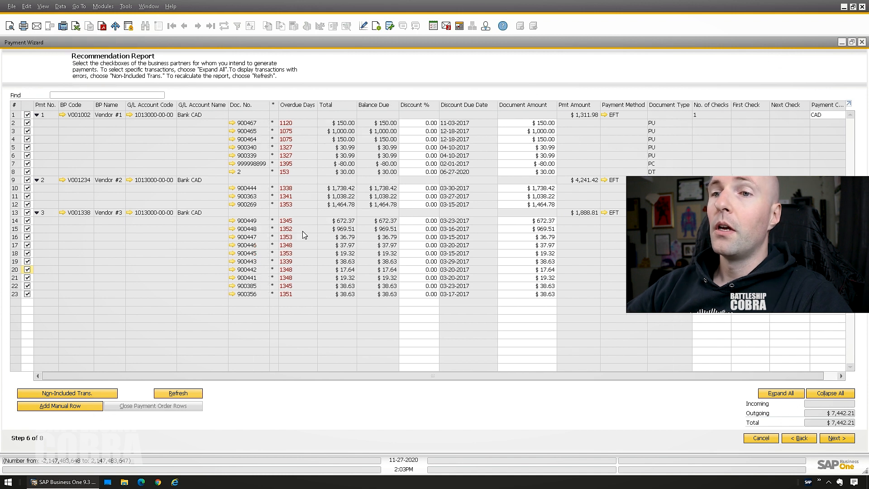
{"action": "mouse_move", "coordinate": [50, 393]}
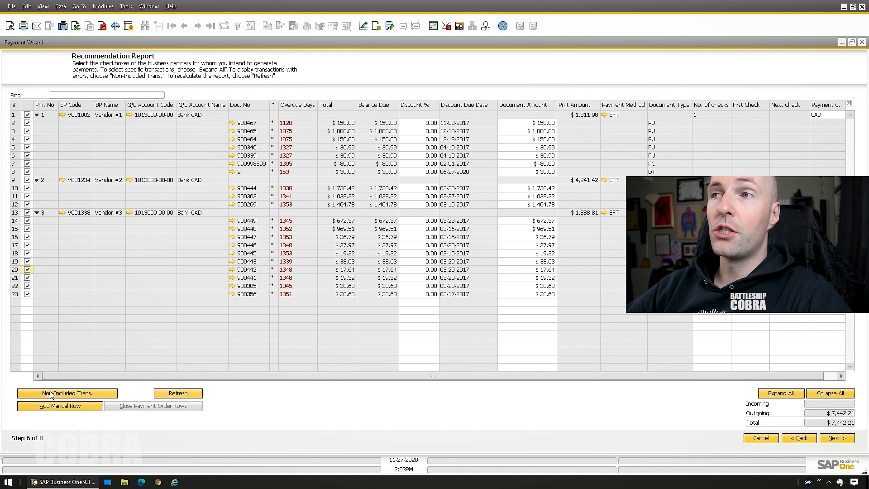
View the non-included transactions, then start and cancel adding a manual payment row.
{"action": "left_click", "coordinate": [66, 392]}
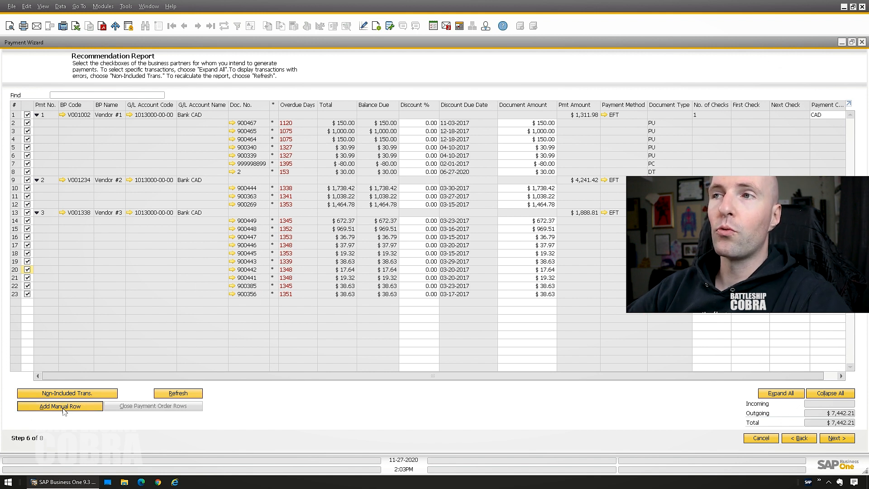
{"action": "left_click", "coordinate": [60, 406]}
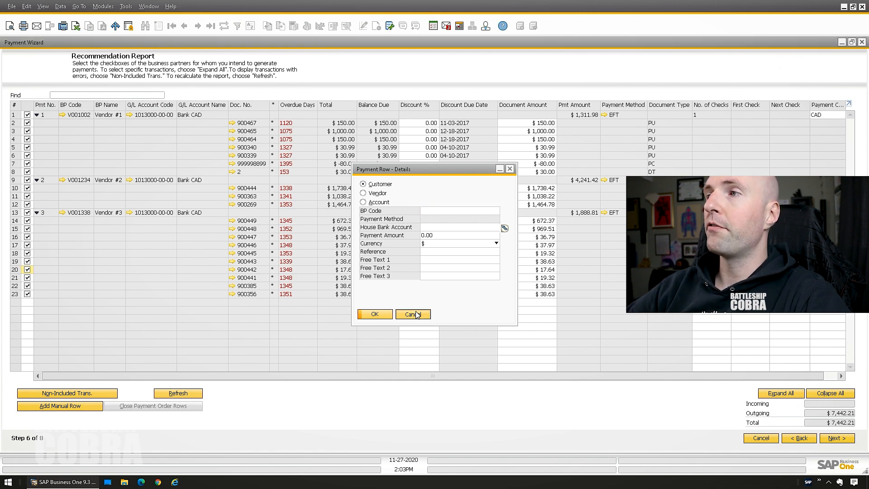
{"action": "left_click", "coordinate": [413, 314]}
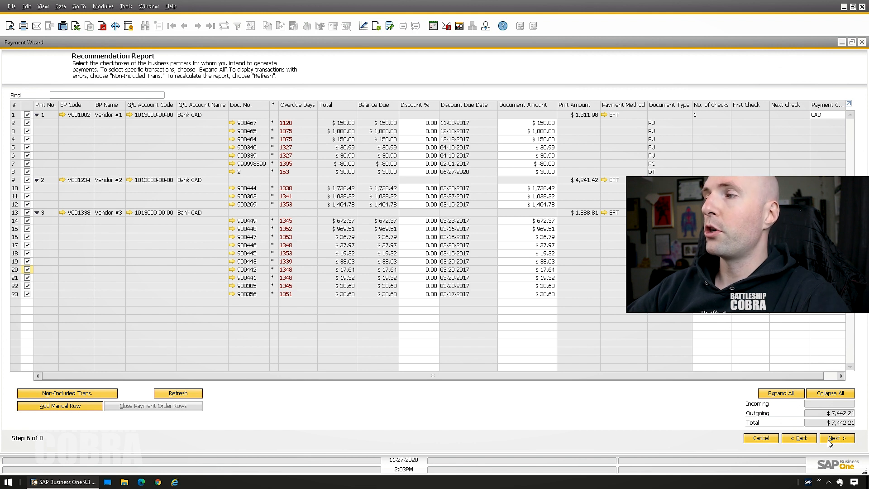
Execute the run as a payment order run, confirming the summary of 3 payment orders added.
{"action": "left_click", "coordinate": [836, 439]}
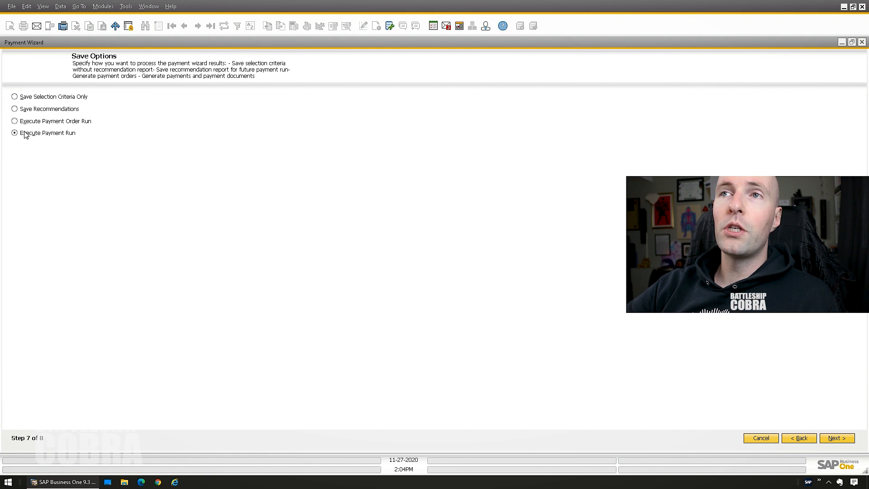
{"action": "mouse_move", "coordinate": [108, 195]}
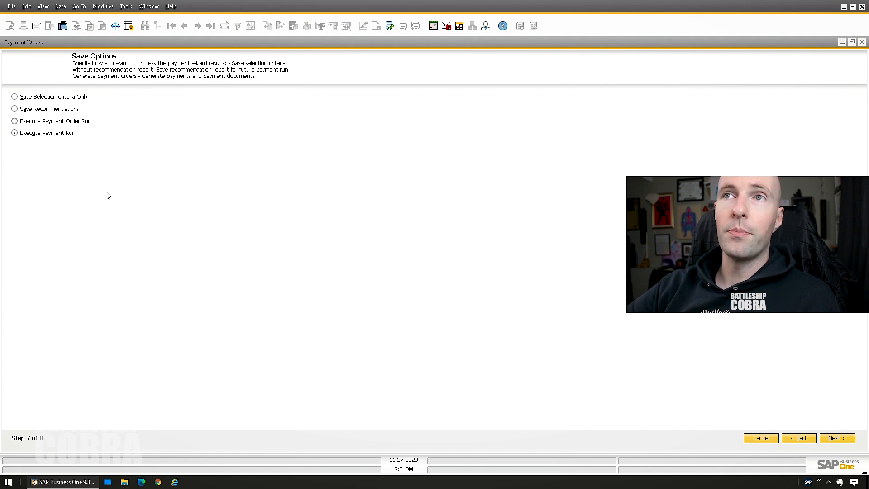
{"action": "left_click", "coordinate": [14, 120]}
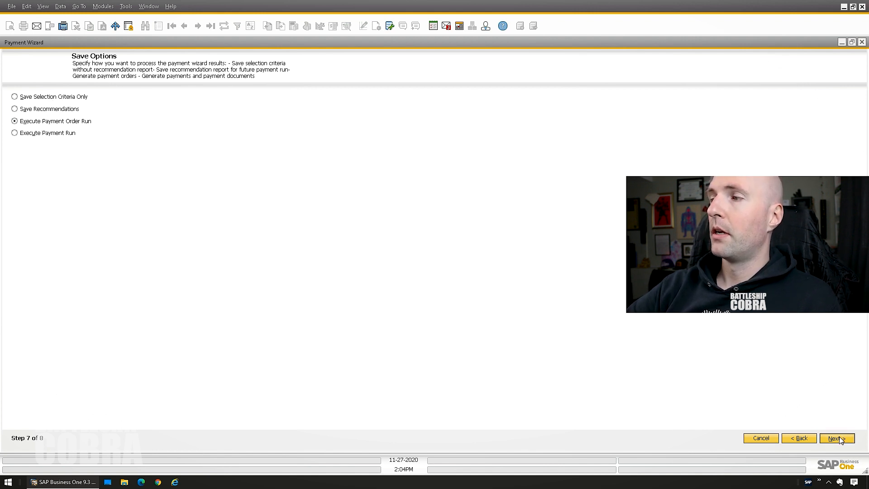
{"action": "left_click", "coordinate": [836, 438]}
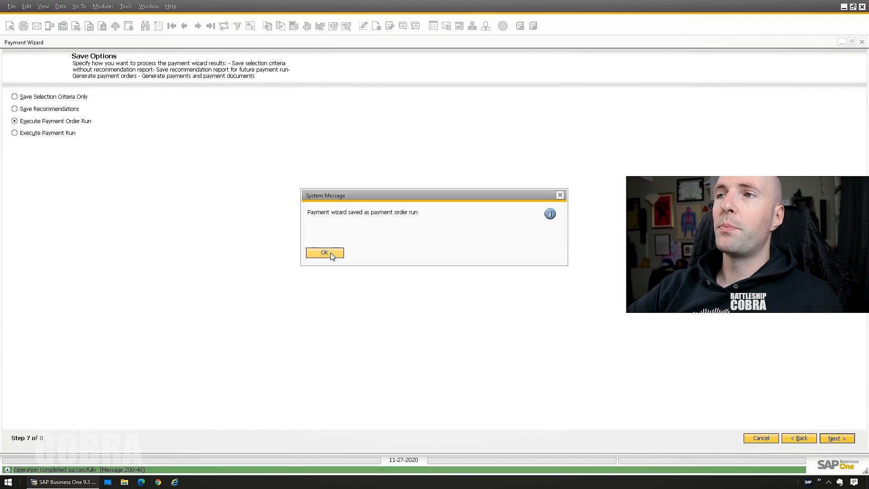
{"action": "left_click", "coordinate": [324, 253]}
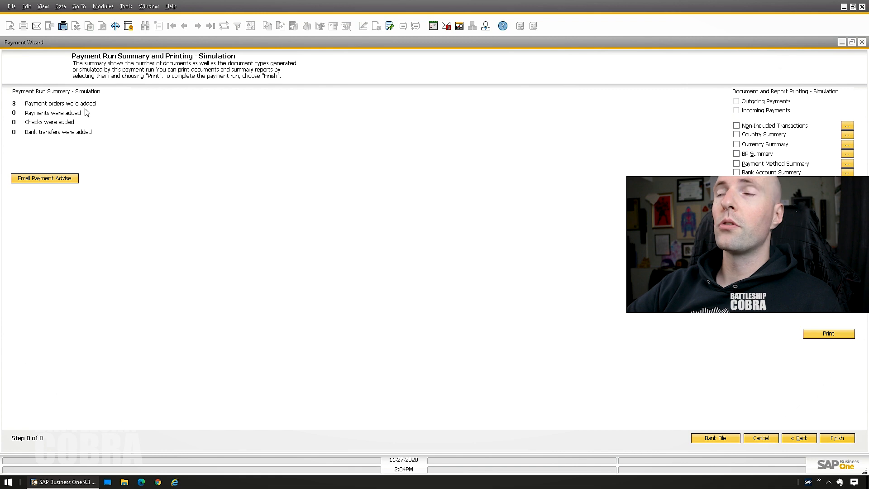
{"action": "mouse_move", "coordinate": [828, 409]}
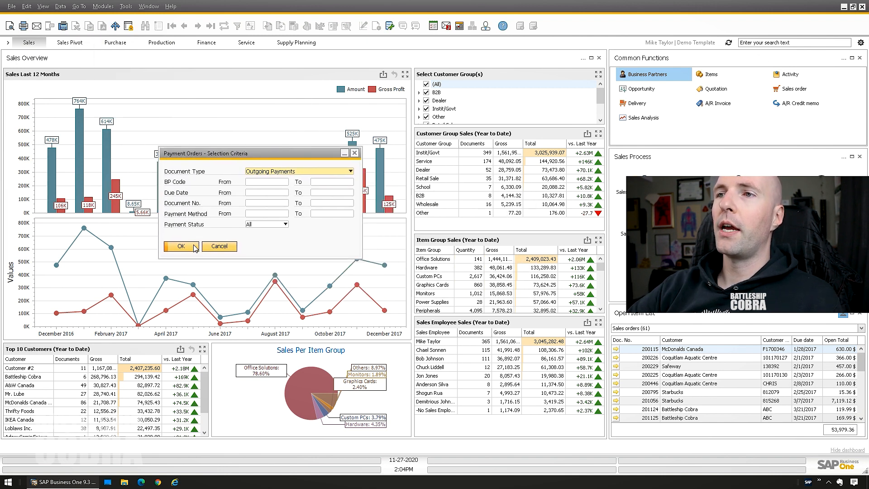
List the three outgoing payment orders matching the selection criteria for printing.
{"action": "left_click", "coordinate": [181, 246]}
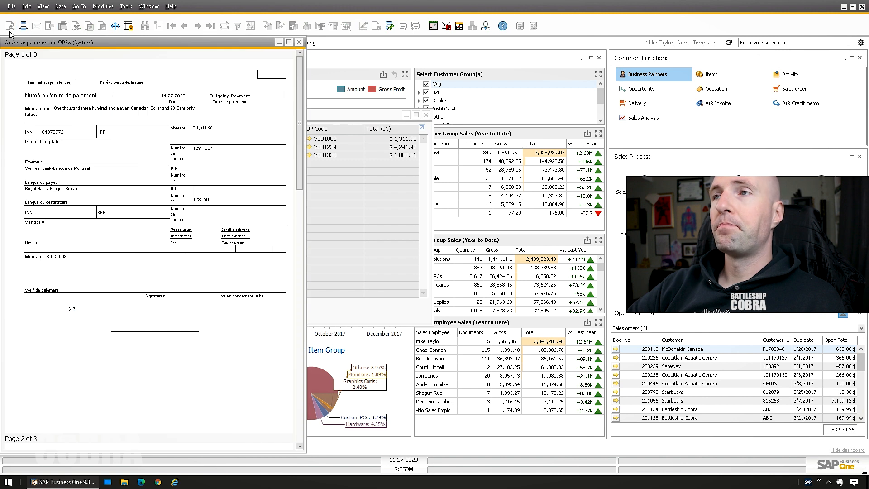
{"action": "mouse_move", "coordinate": [215, 221]}
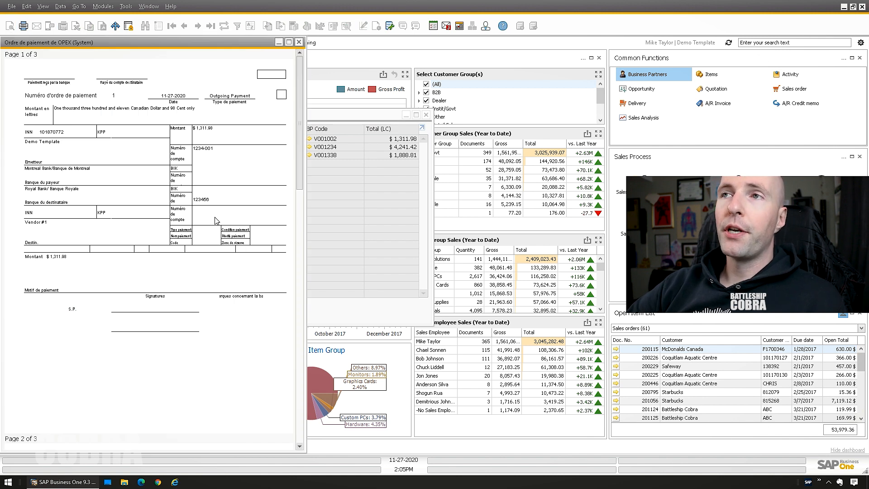
{"action": "mouse_move", "coordinate": [122, 54]}
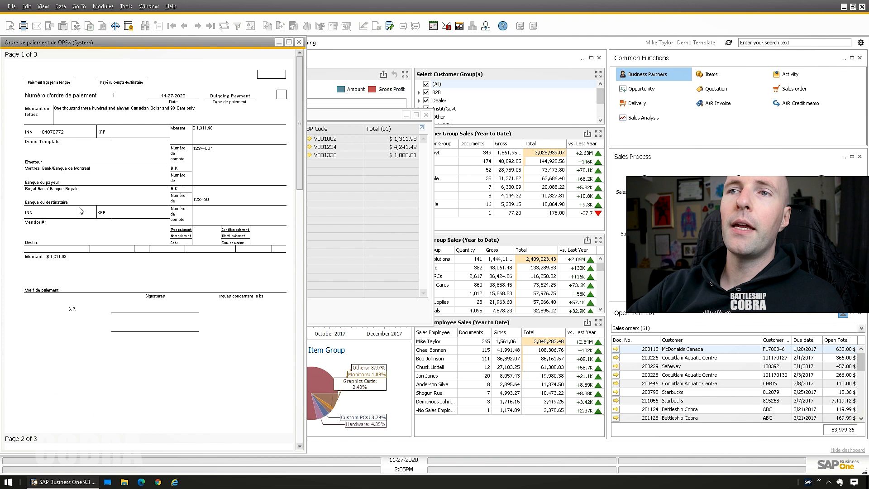
{"action": "mouse_move", "coordinate": [80, 209]}
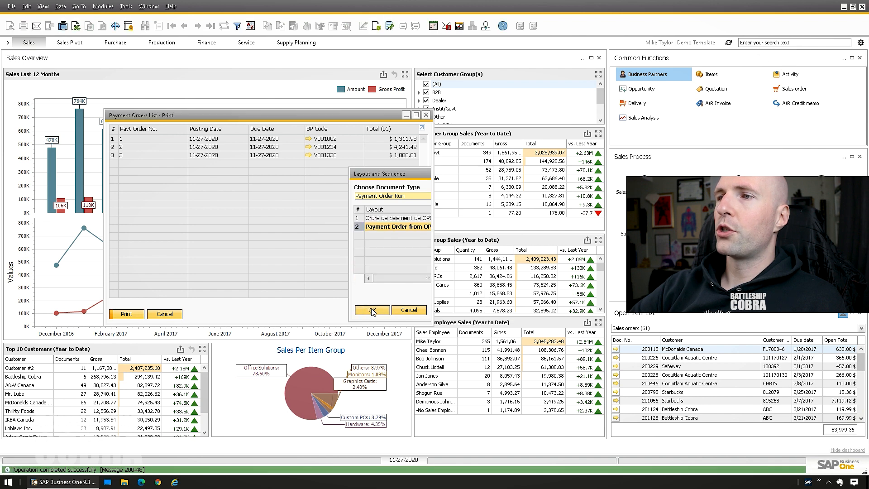
Confirm the payment order layout and review the preview pages through Vendor #3's $1,888.81 order.
{"action": "left_click", "coordinate": [371, 309]}
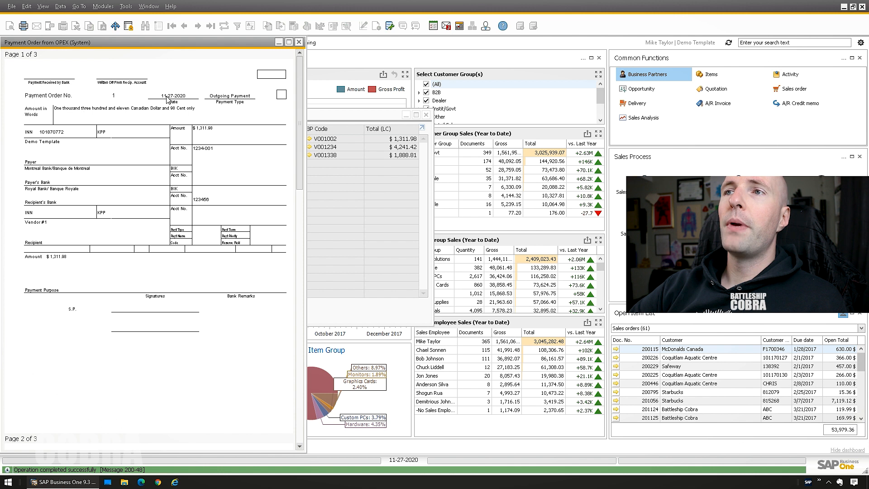
{"action": "mouse_move", "coordinate": [181, 302]}
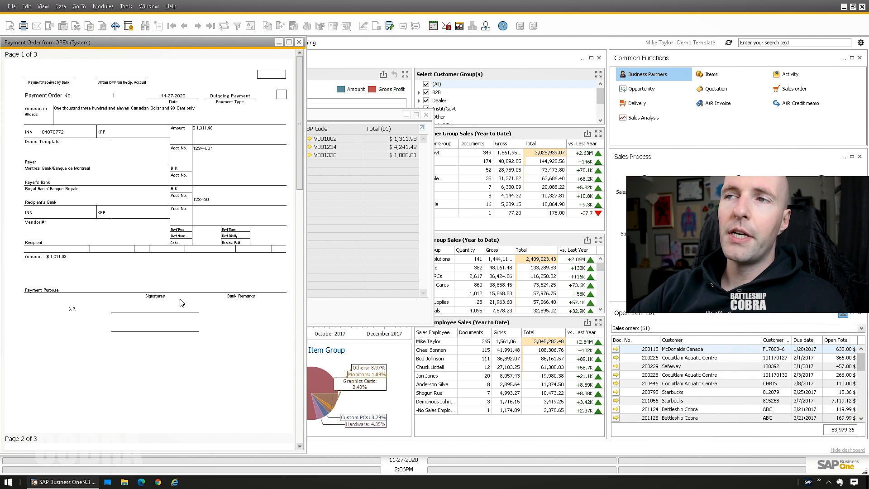
{"action": "mouse_move", "coordinate": [183, 293]}
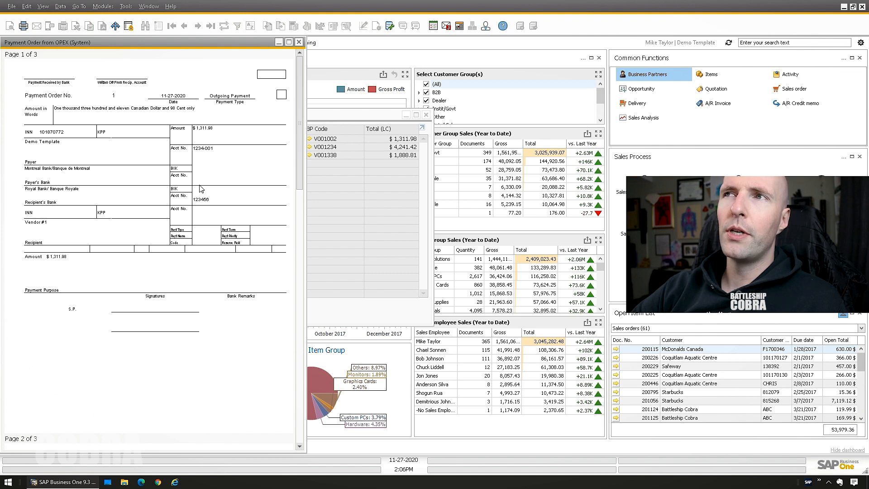
{"action": "scroll", "scroll_direction": "down", "scroll_amount": 3}
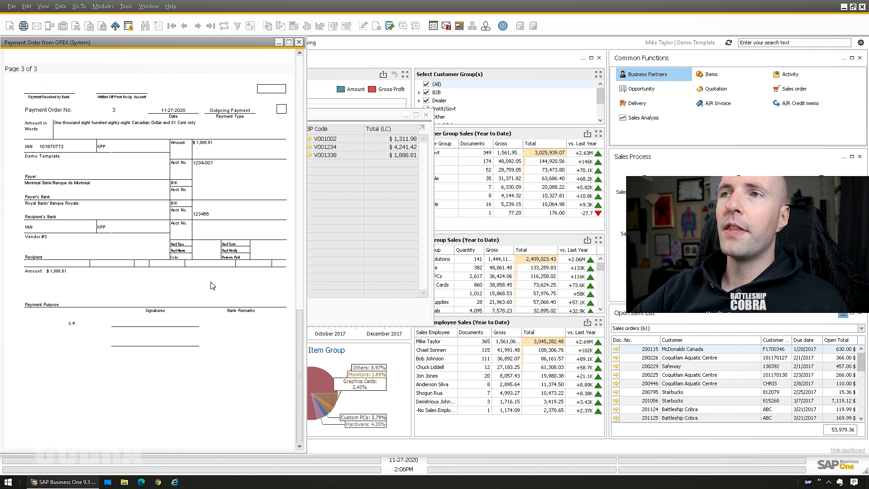
{"action": "scroll", "scroll_direction": "down", "scroll_amount": 3}
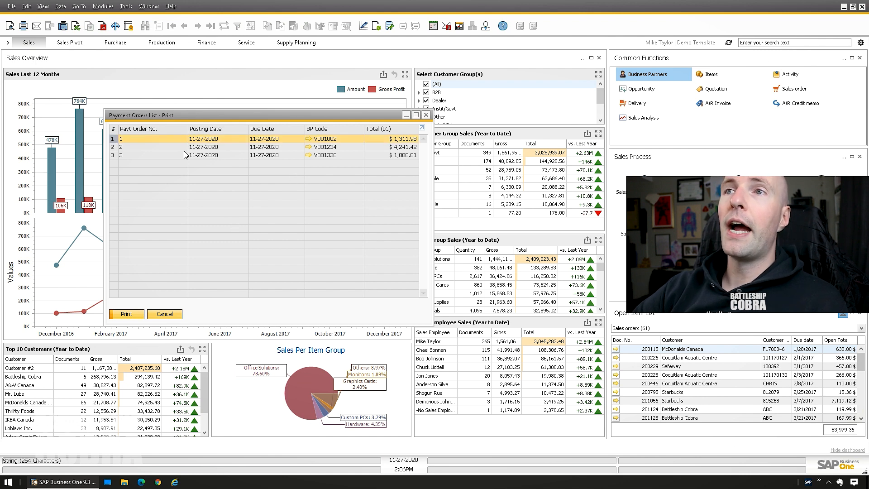
Select the three payment orders and reopen the Payment Wizard from Banking.
{"action": "left_click", "coordinate": [125, 314]}
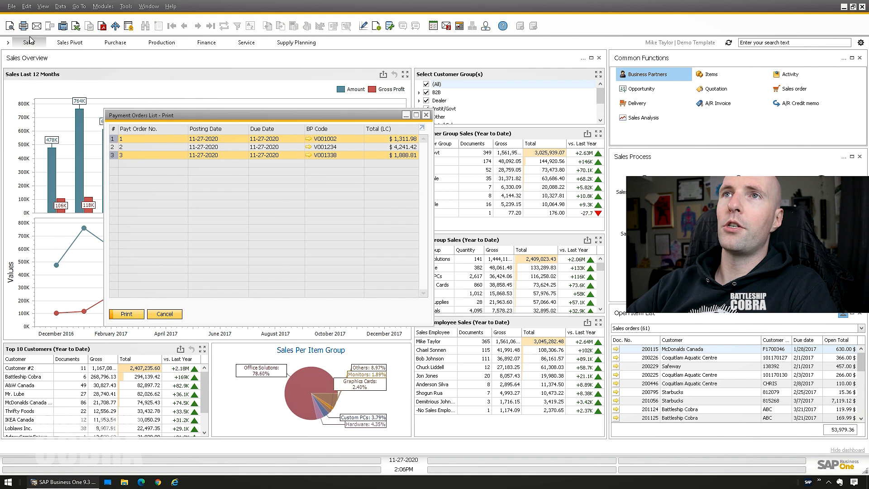
{"action": "left_click", "coordinate": [126, 314]}
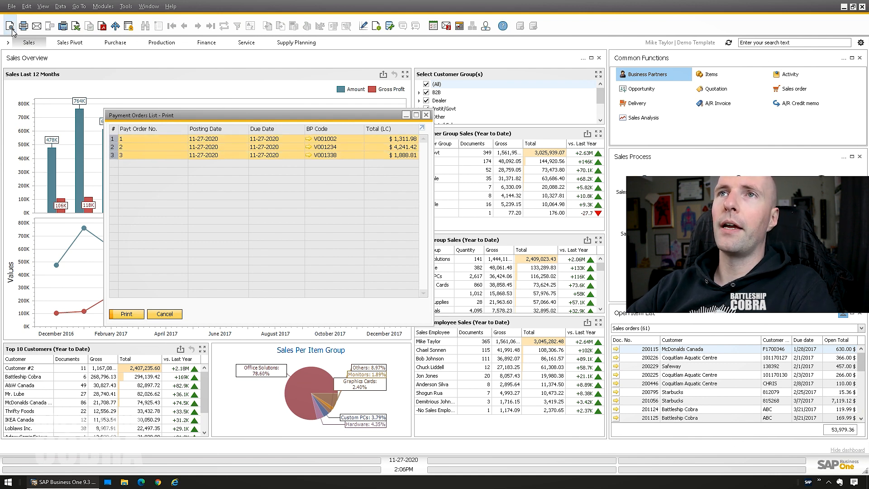
{"action": "left_click", "coordinate": [127, 314]}
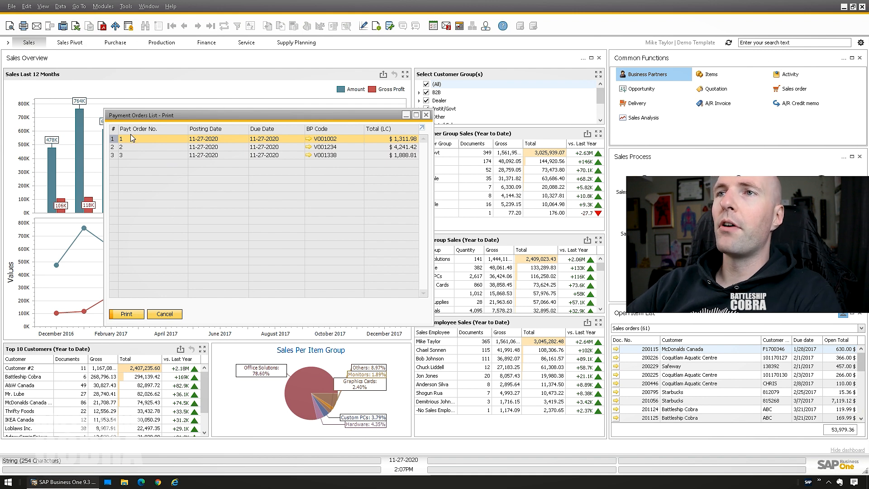
{"action": "left_click", "coordinate": [164, 315]}
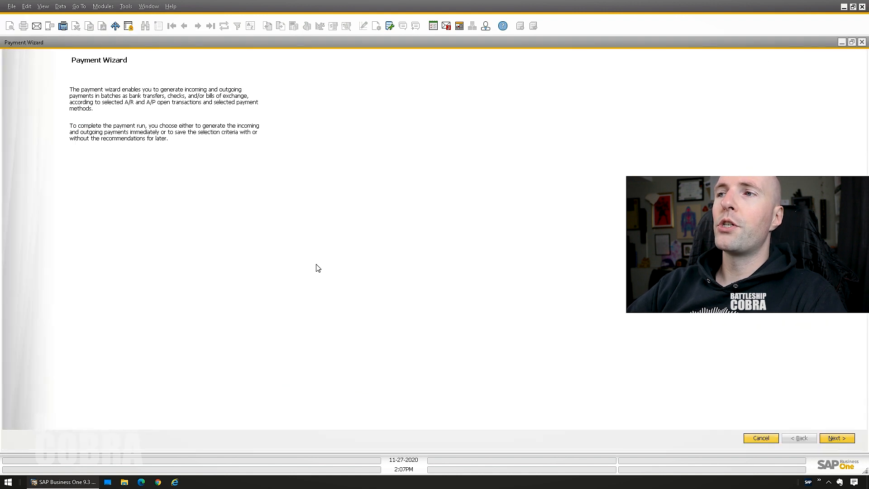
Load saved payment run Wiz20201127n1 from the executed runs with Go to Final Step ticked.
{"action": "left_click", "coordinate": [837, 438]}
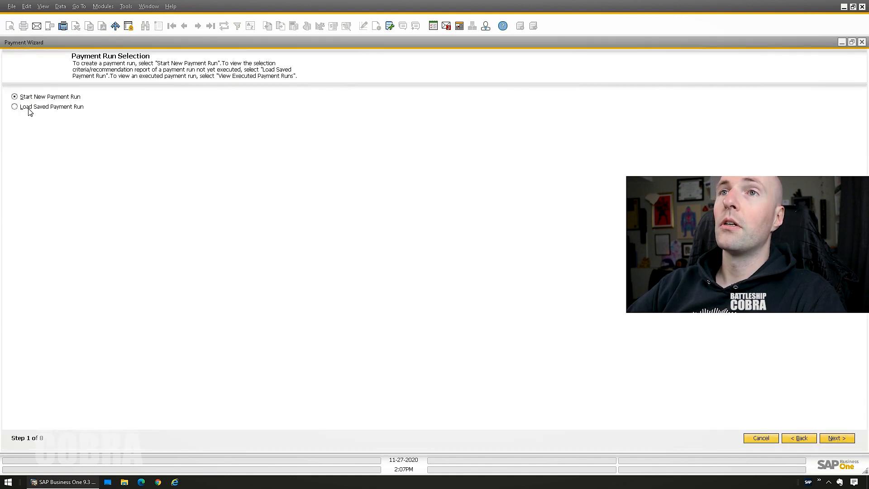
{"action": "left_click", "coordinate": [14, 107]}
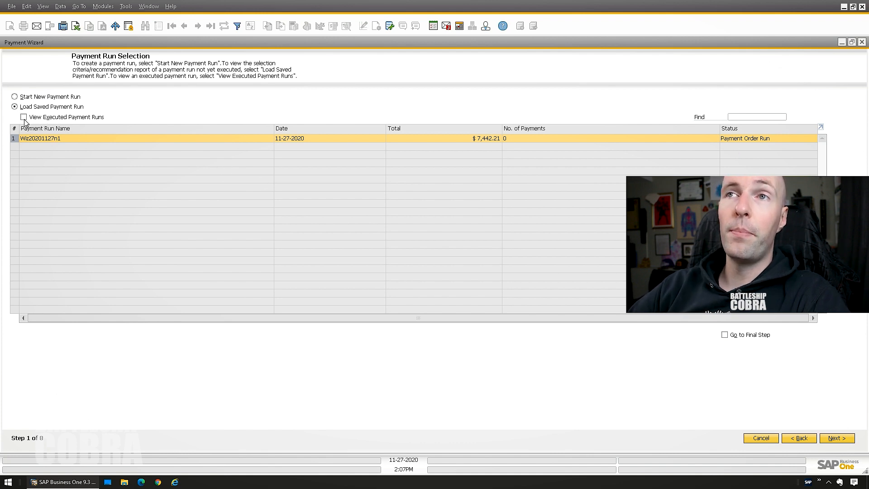
{"action": "left_click", "coordinate": [23, 117]}
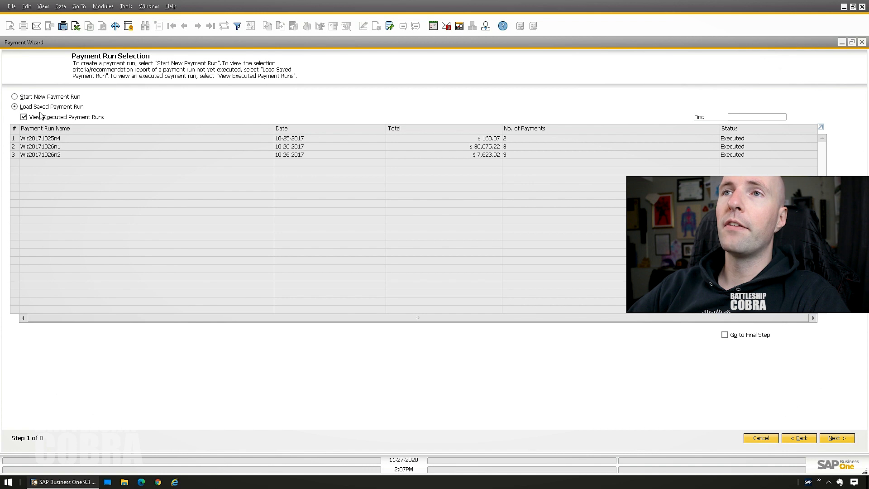
{"action": "left_click", "coordinate": [724, 334]}
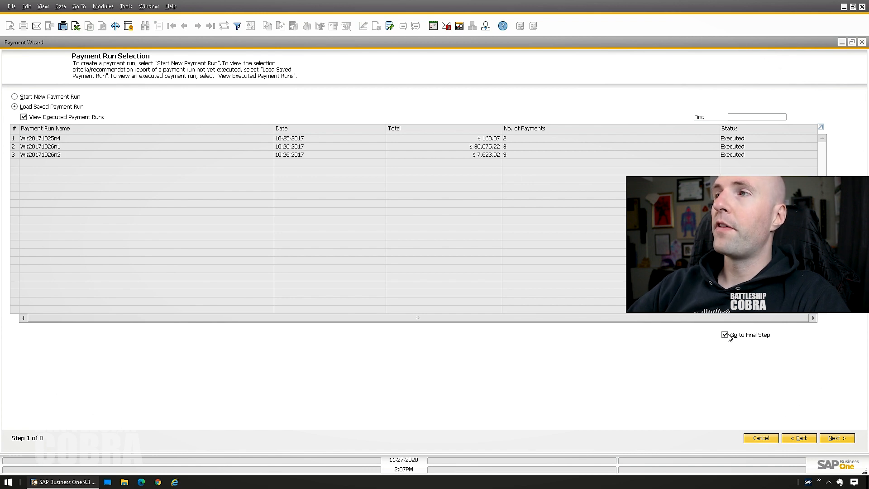
{"action": "left_click", "coordinate": [725, 334]}
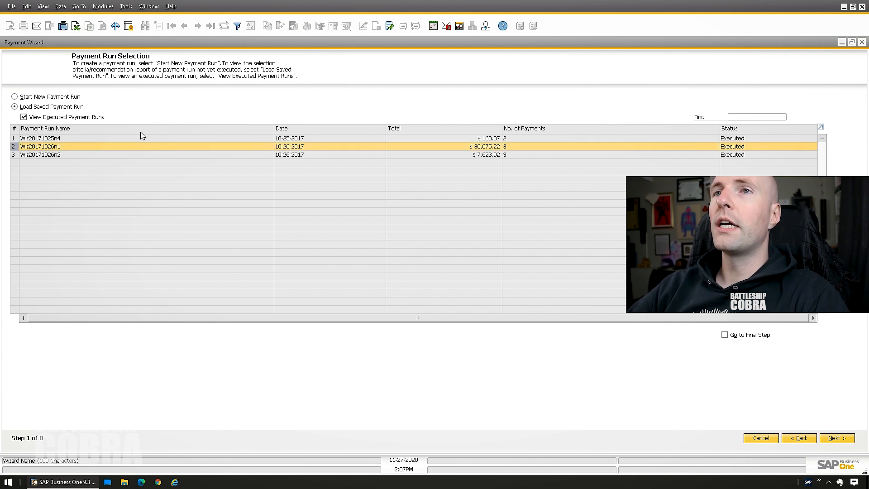
{"action": "left_click", "coordinate": [24, 117]}
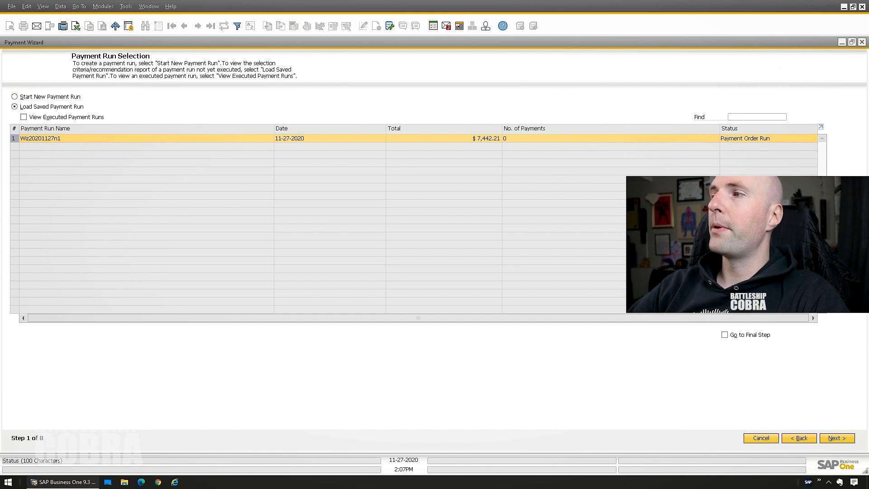
{"action": "left_click", "coordinate": [725, 334]}
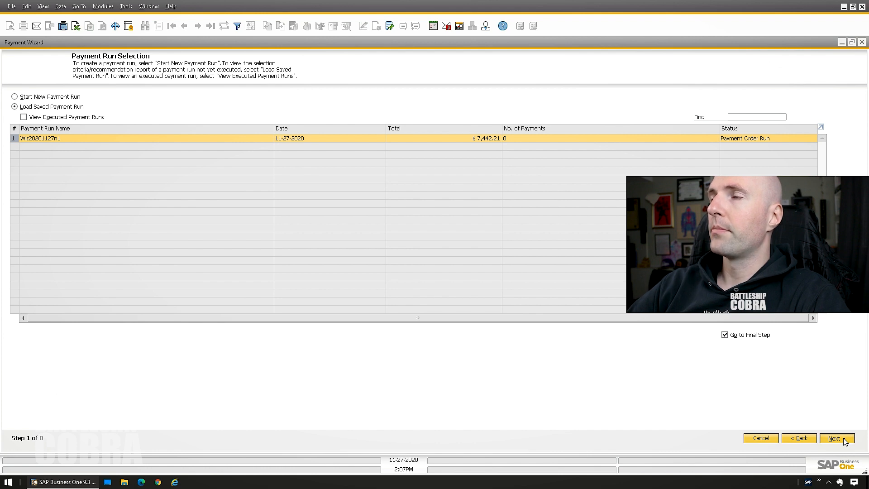
Advance past the Recommendation Report, execute the payment run and confirm document generation.
{"action": "left_click", "coordinate": [836, 438]}
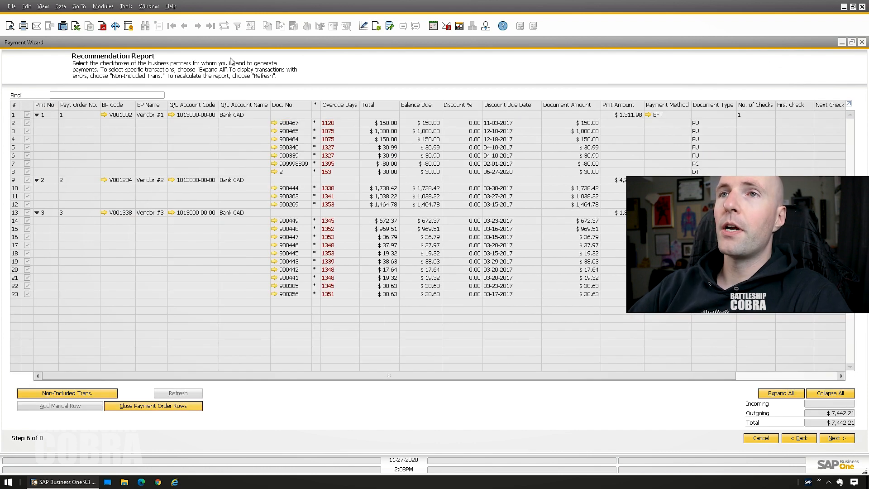
{"action": "left_click", "coordinate": [837, 438]}
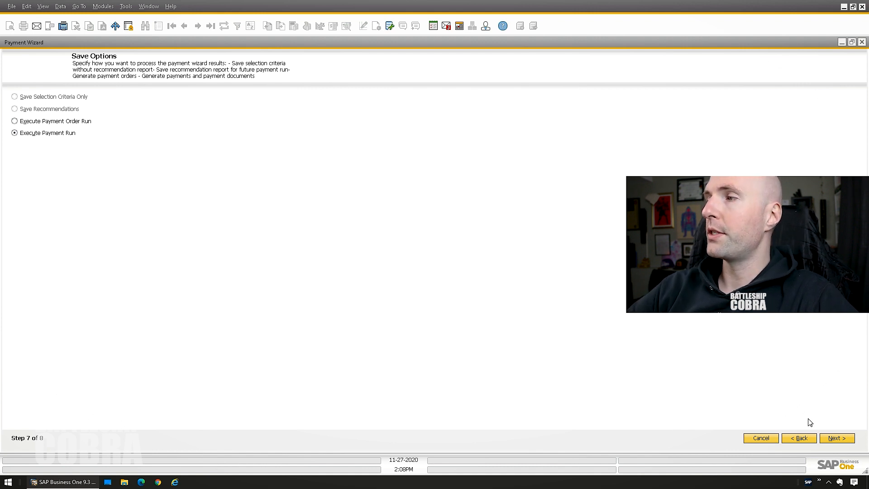
{"action": "left_click", "coordinate": [835, 438]}
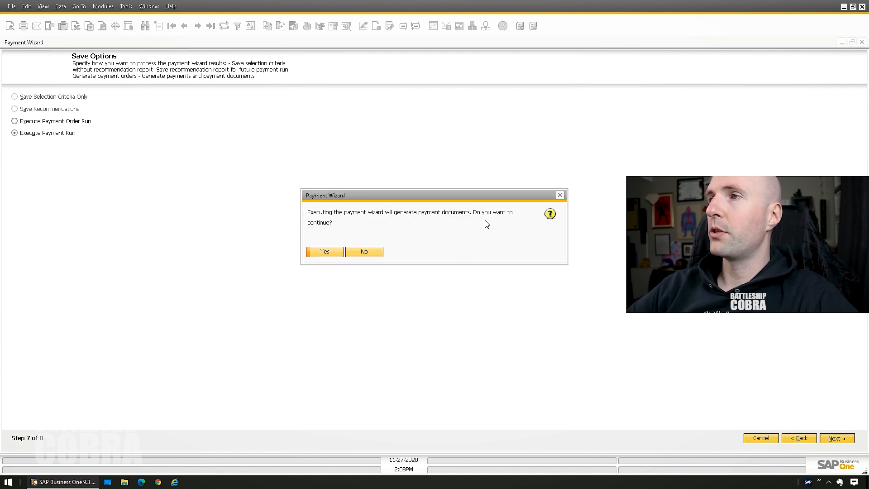
{"action": "left_click", "coordinate": [324, 251]}
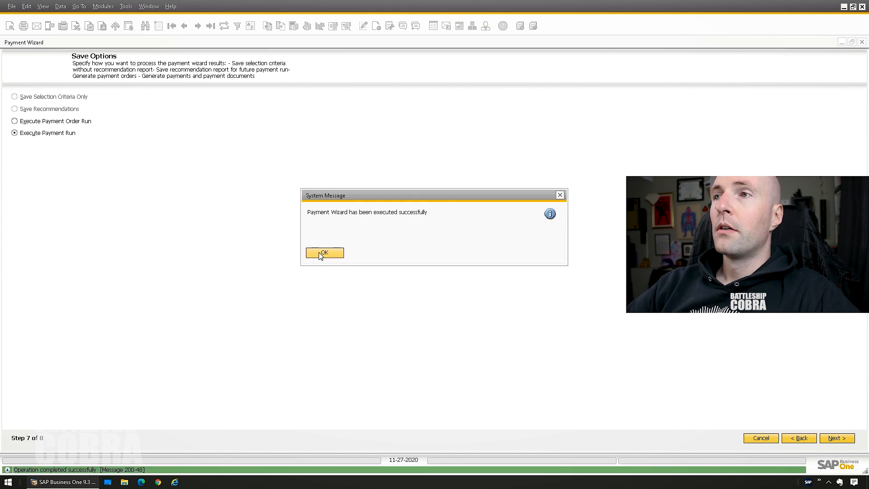
Dismiss the success message to reach the Step 8 Payment Run Summary.
{"action": "left_click", "coordinate": [324, 252]}
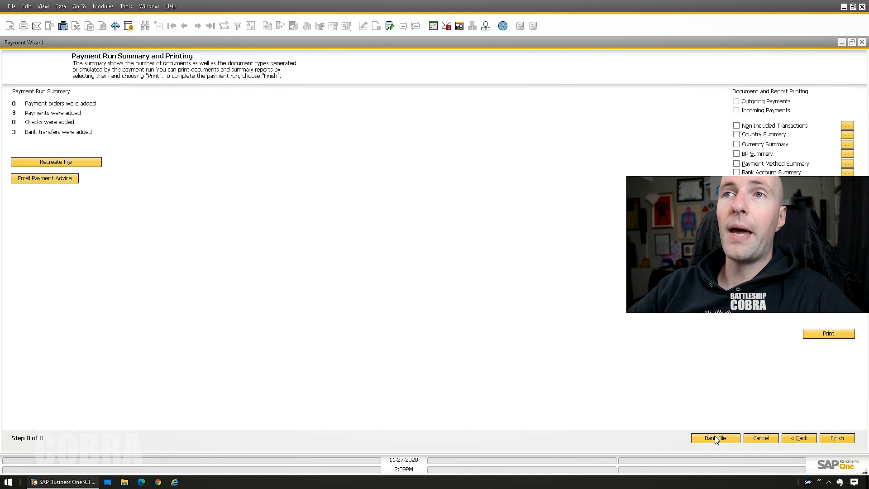
{"action": "mouse_move", "coordinate": [133, 212]}
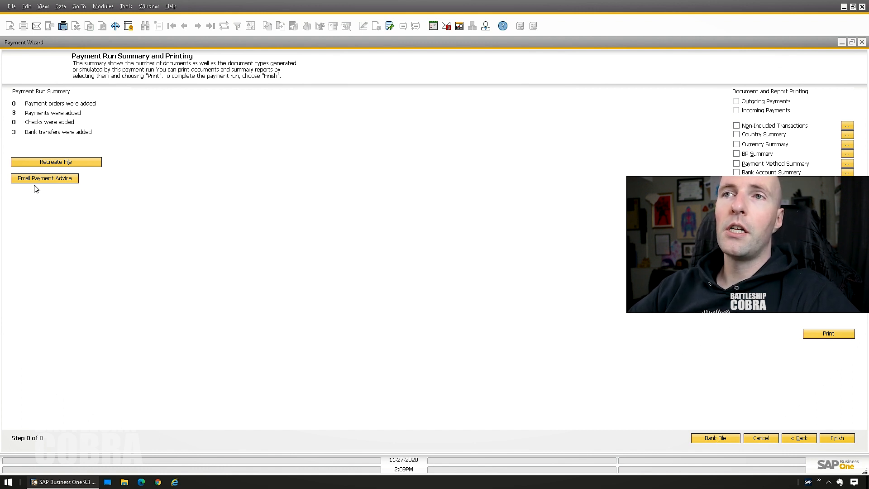
{"action": "mouse_move", "coordinate": [59, 187]}
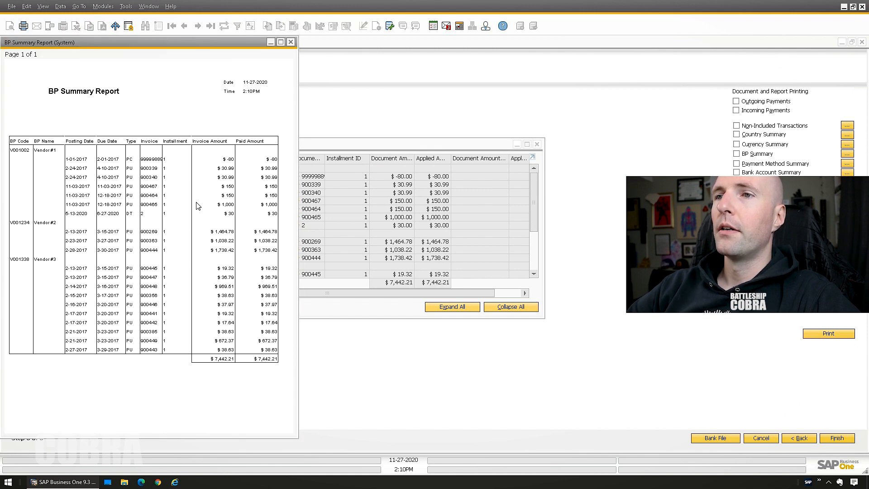
{"action": "mouse_move", "coordinate": [220, 233]}
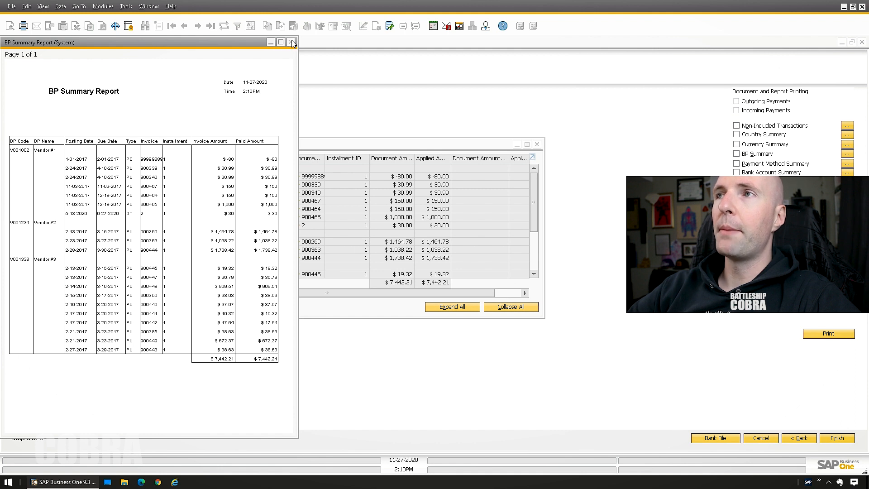
{"action": "left_click", "coordinate": [293, 42]}
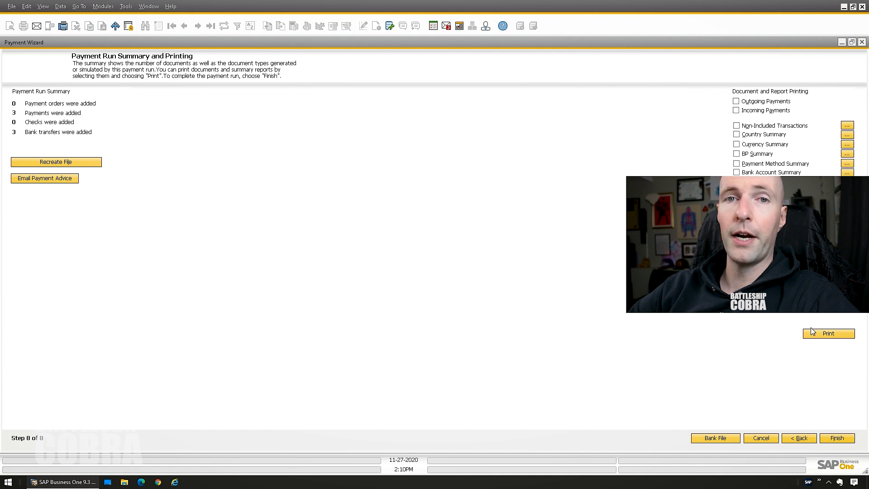
{"action": "mouse_move", "coordinate": [587, 287]}
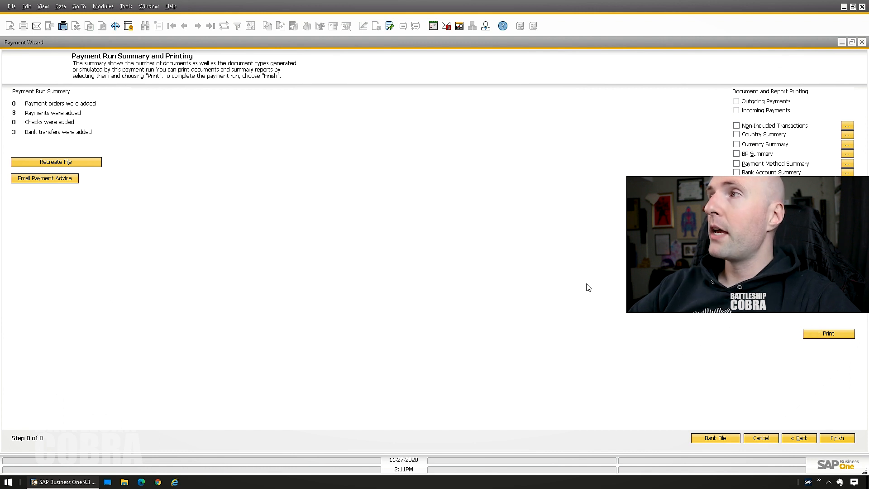